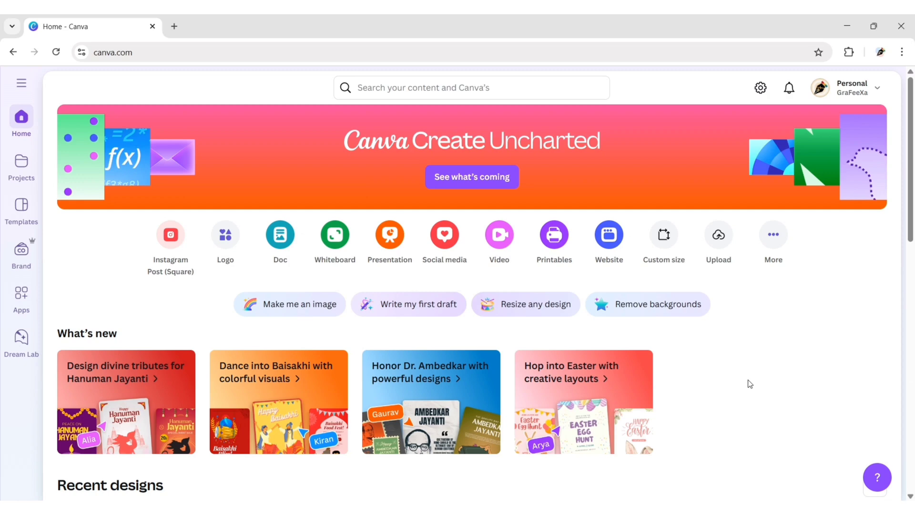
# - Create a blank custom-size design measuring 8.5 × 11 inches
pyautogui.click(663, 235)
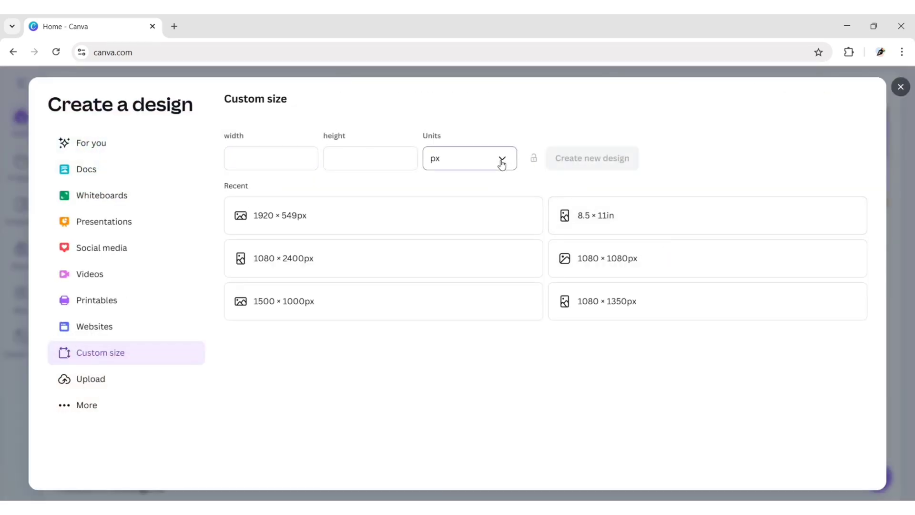
pyautogui.click(468, 158)
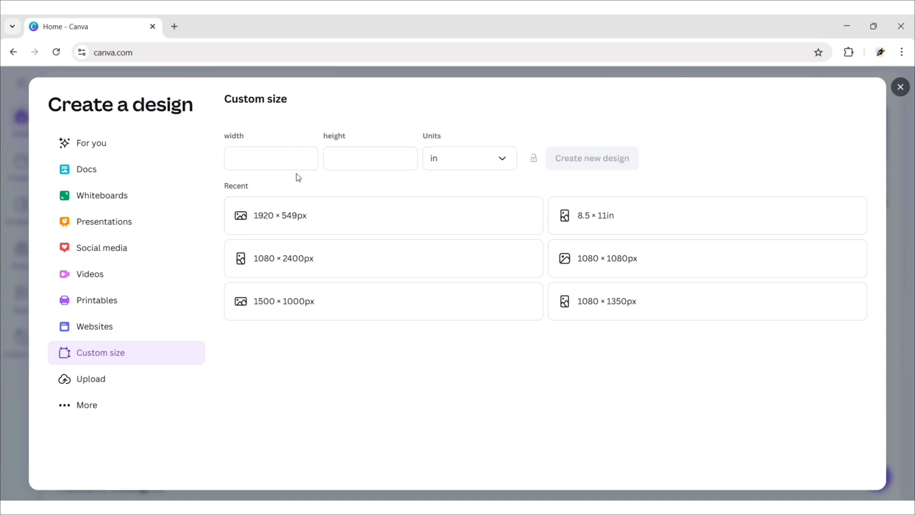
pyautogui.write('8.5')
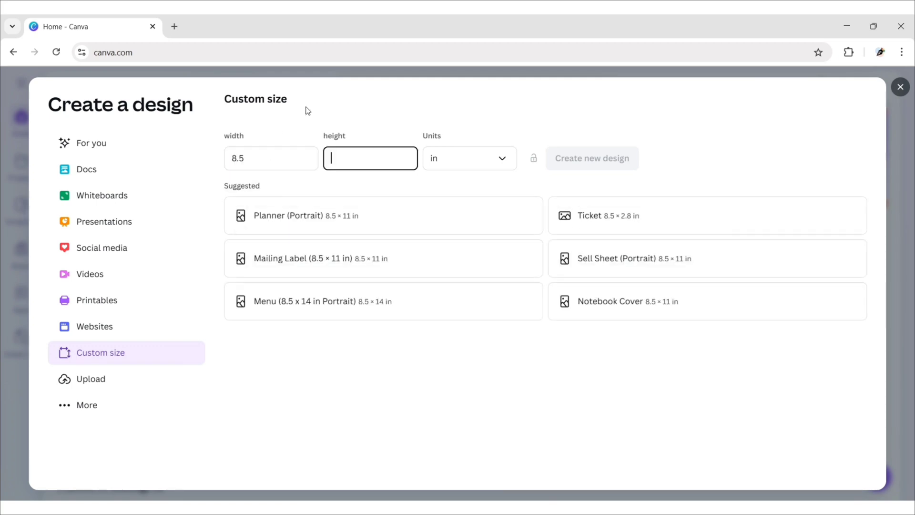
pyautogui.write('11')
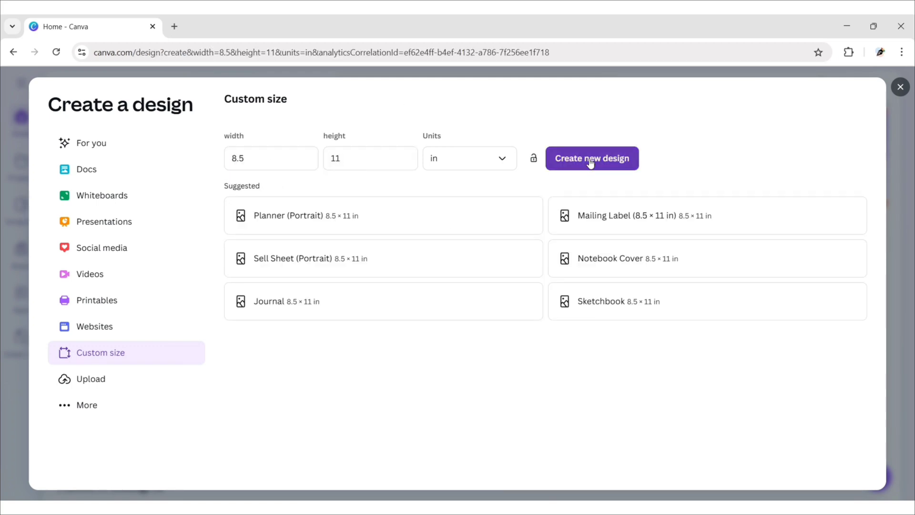
pyautogui.click(591, 157)
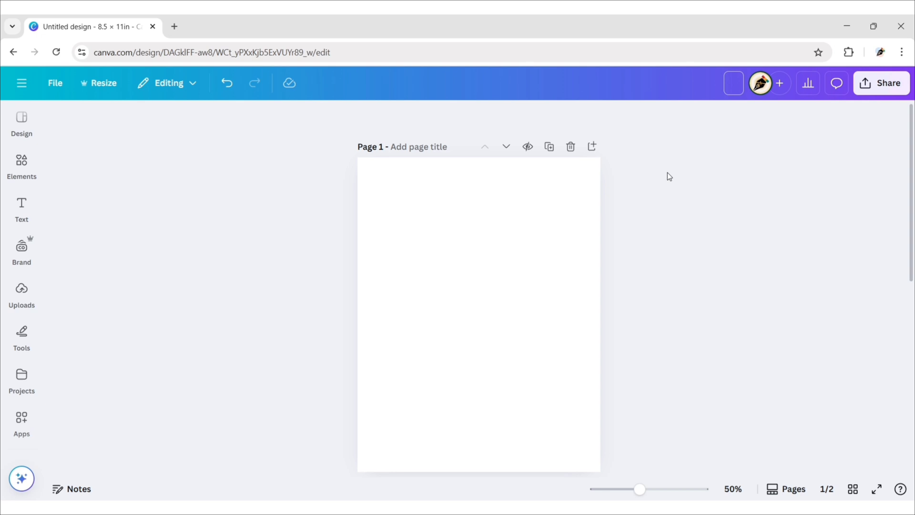
# - Title the design 'Catering Flyer Design' and place a red curve graphic top-left
pyautogui.write('Catering Flyer Design')
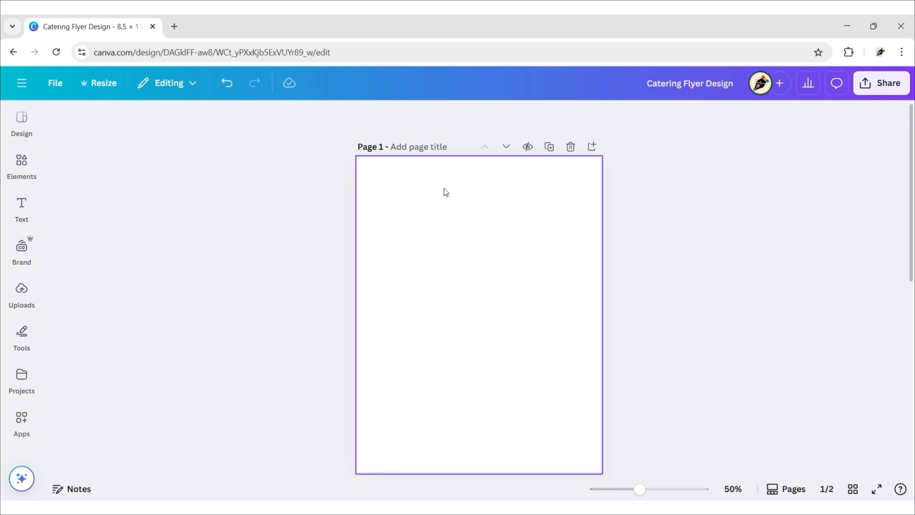
pyautogui.write('red curve shape')
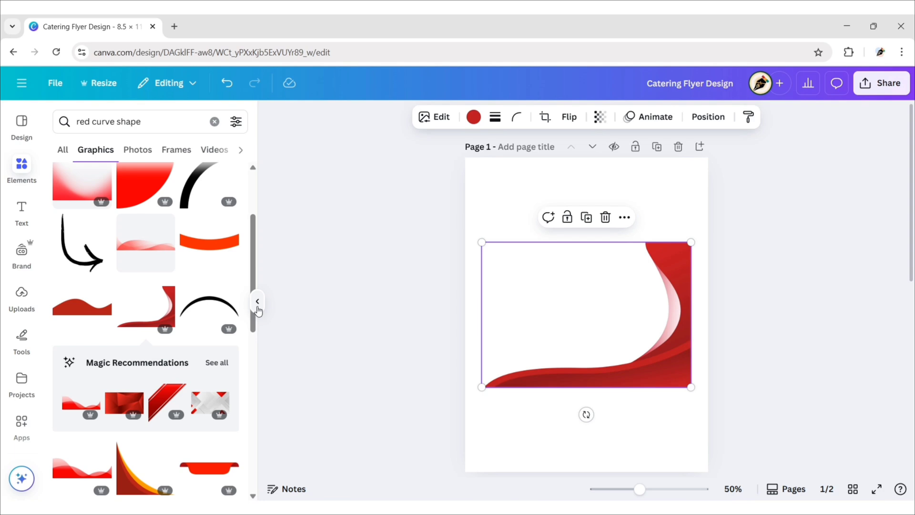
pyautogui.click(257, 301)
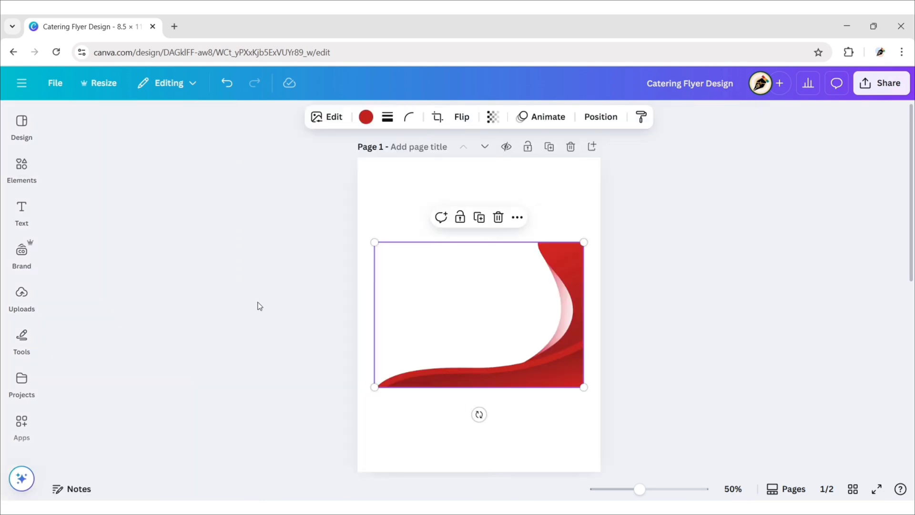
pyautogui.click(461, 116)
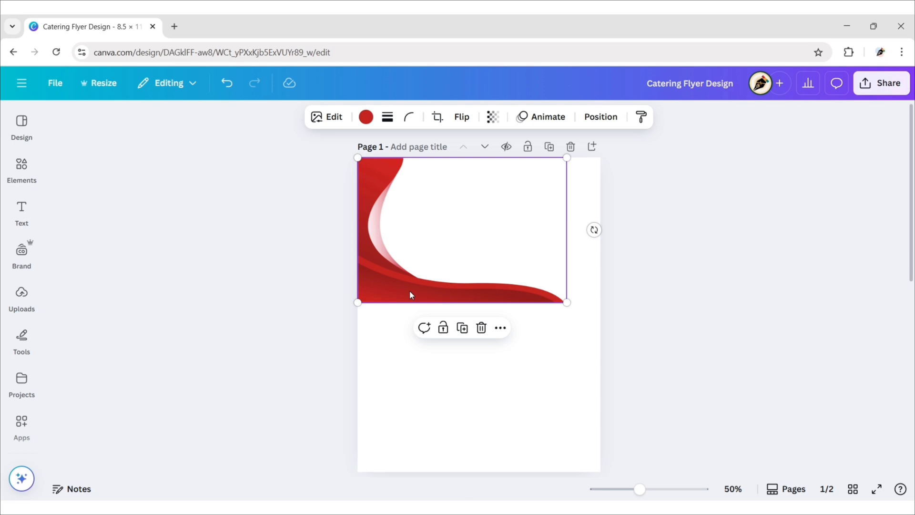
pyautogui.click(22, 169)
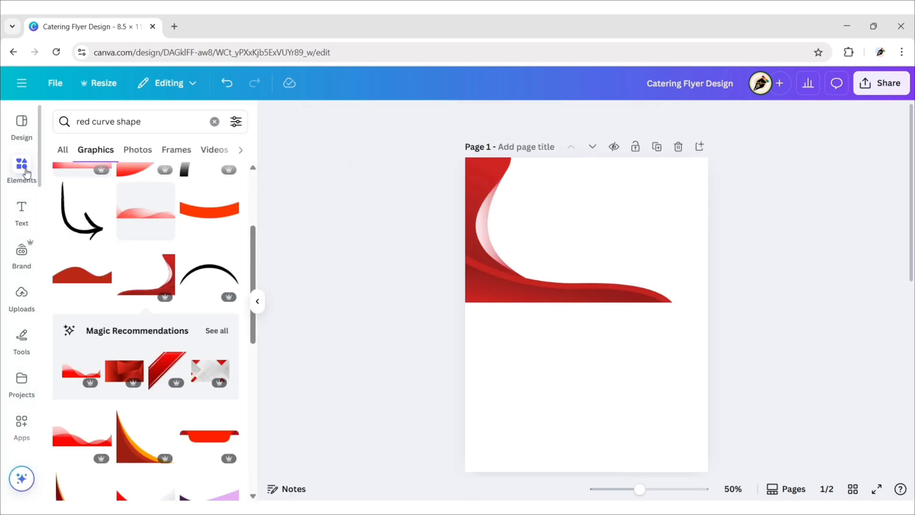
# - Add the diagonal red stripes from a 'border gradient' search into the top-right corner
pyautogui.write('border gradient')
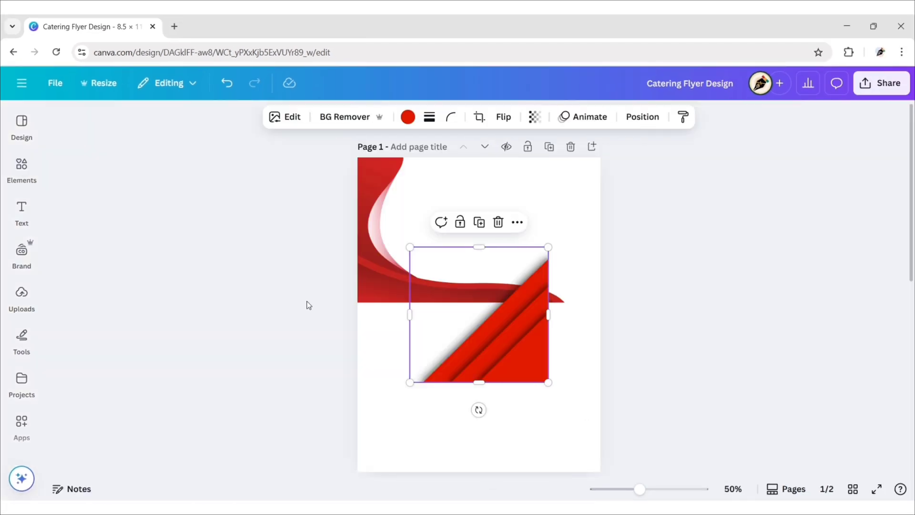
pyautogui.moveTo(479, 314); pyautogui.dragTo(559, 270)
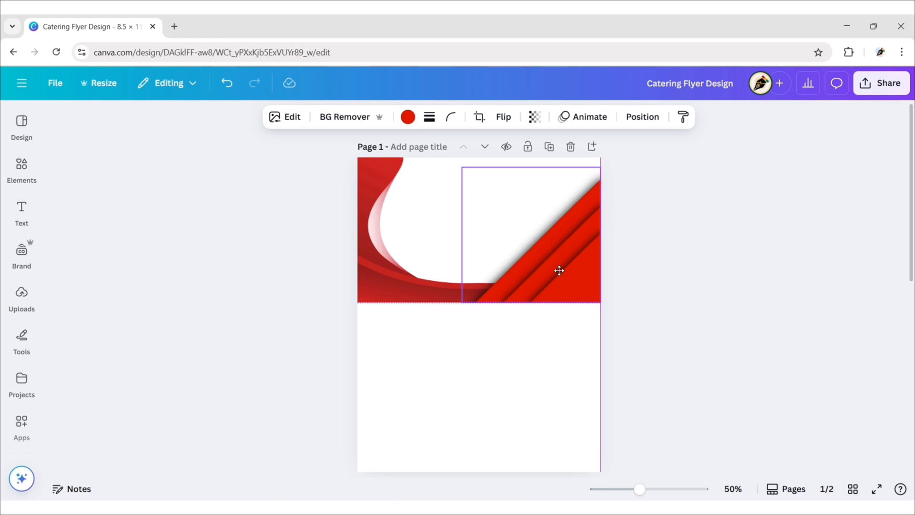
pyautogui.click(237, 307)
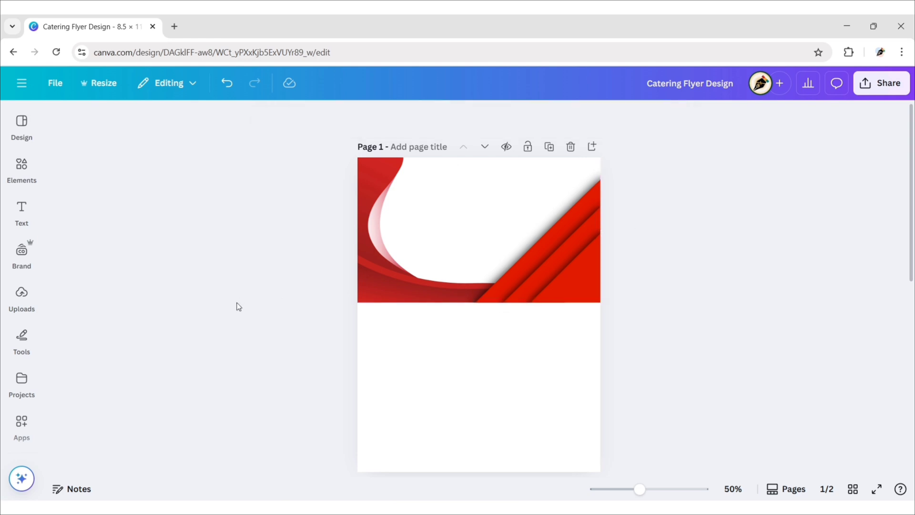
pyautogui.click(22, 169)
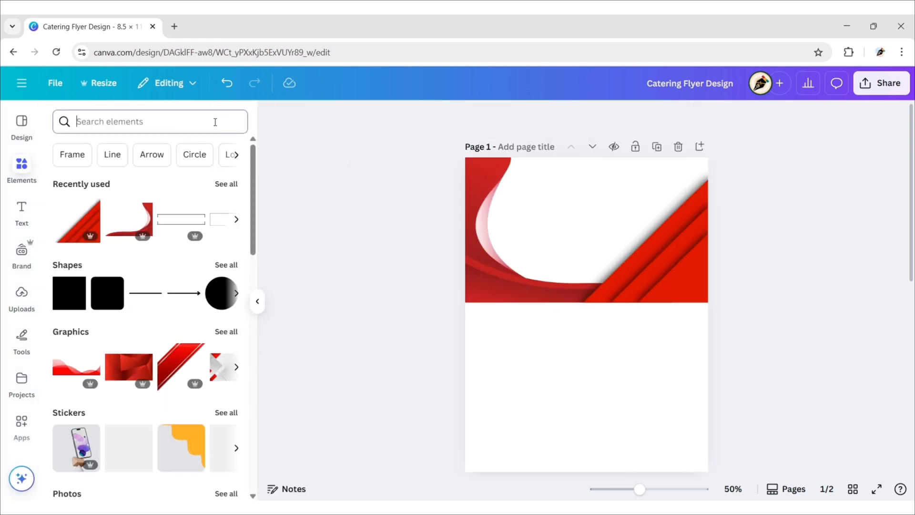
# - Add a green 'abstract' swoosh, rotate it and tuck it beneath the red stripes
pyautogui.write('abstract curve shape')
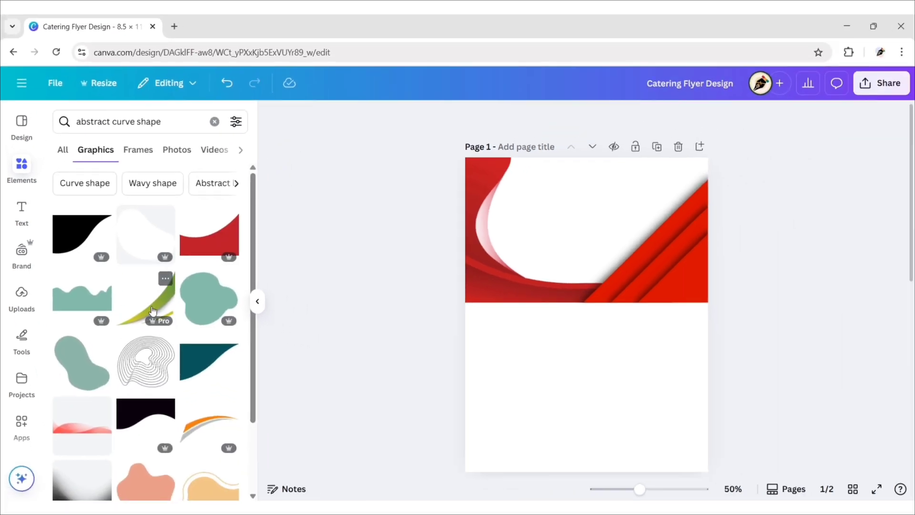
pyautogui.click(145, 297)
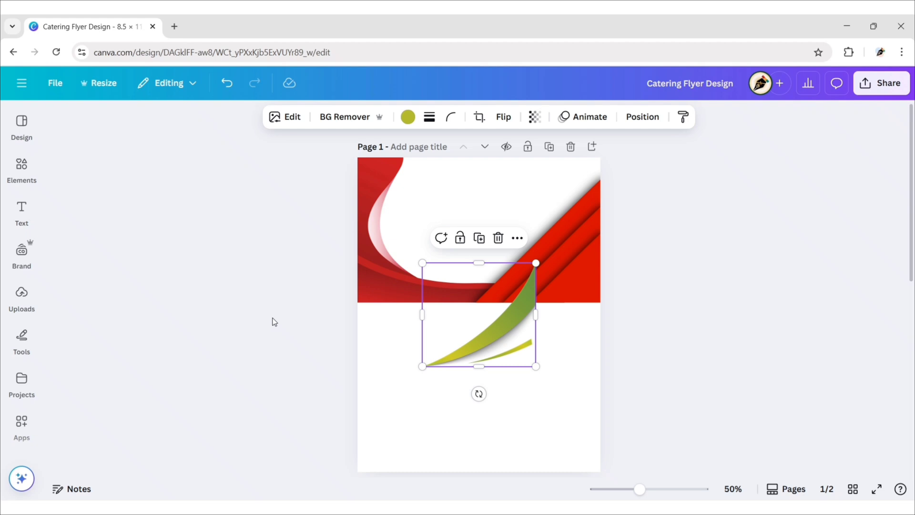
pyautogui.moveTo(478, 314); pyautogui.dragTo(551, 301)
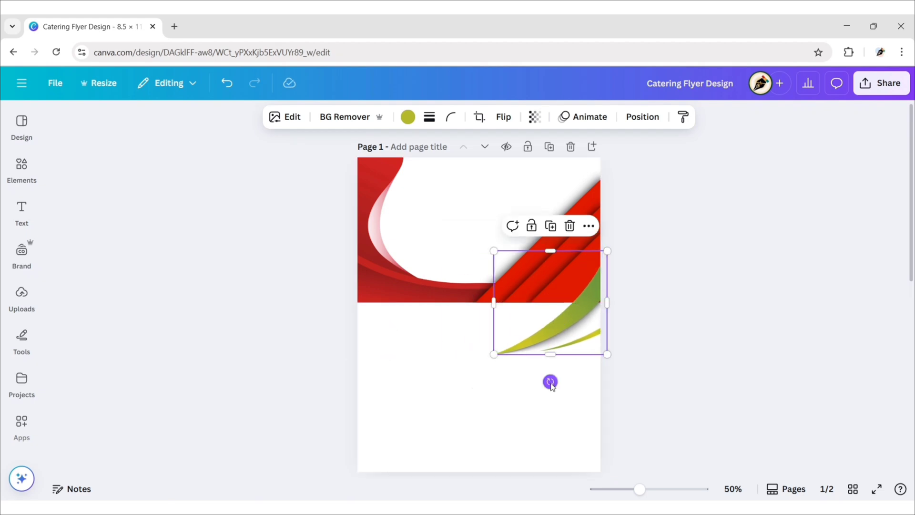
pyautogui.moveTo(550, 381); pyautogui.dragTo(537, 312)
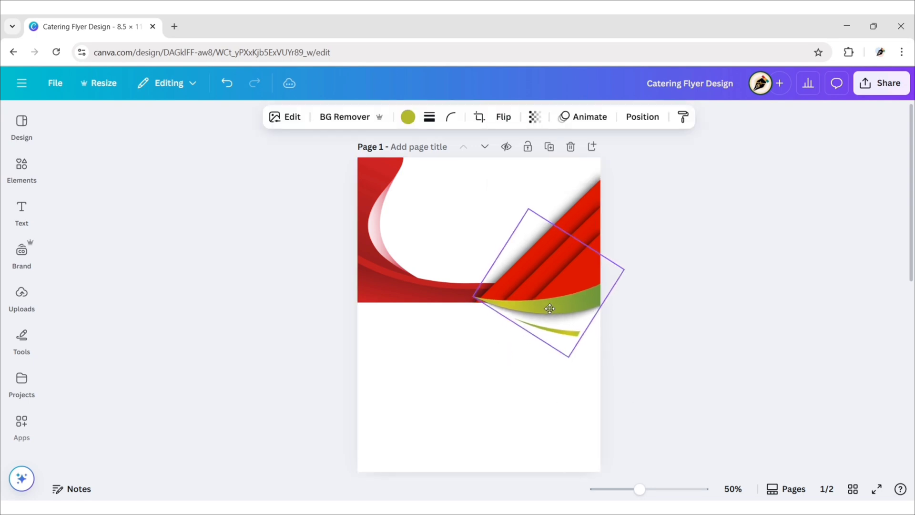
pyautogui.moveTo(549, 308); pyautogui.dragTo(505, 357)
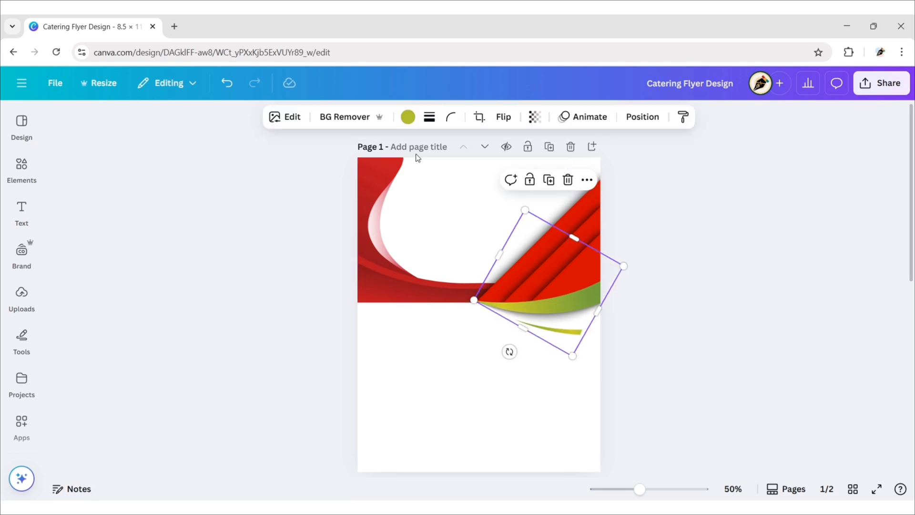
# - Recolor the swoosh with a Duotone effect using red custom highlights
pyautogui.click(292, 116)
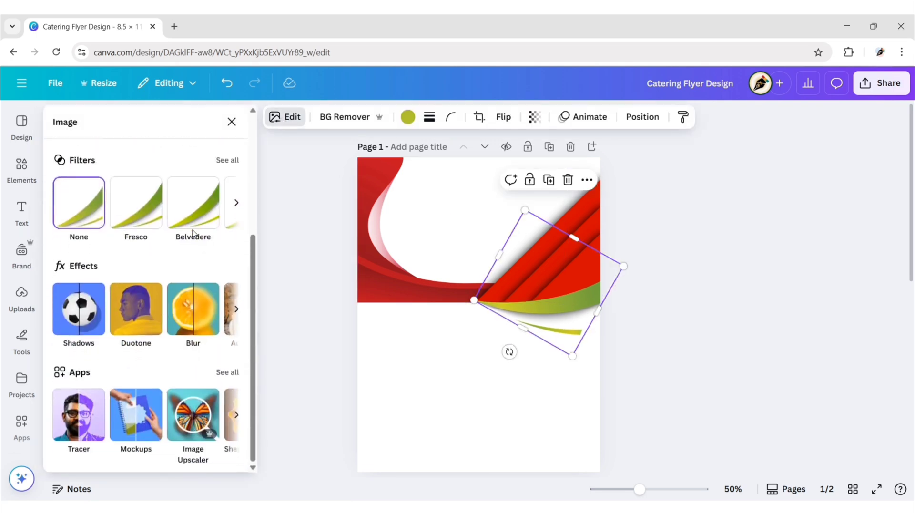
pyautogui.click(135, 310)
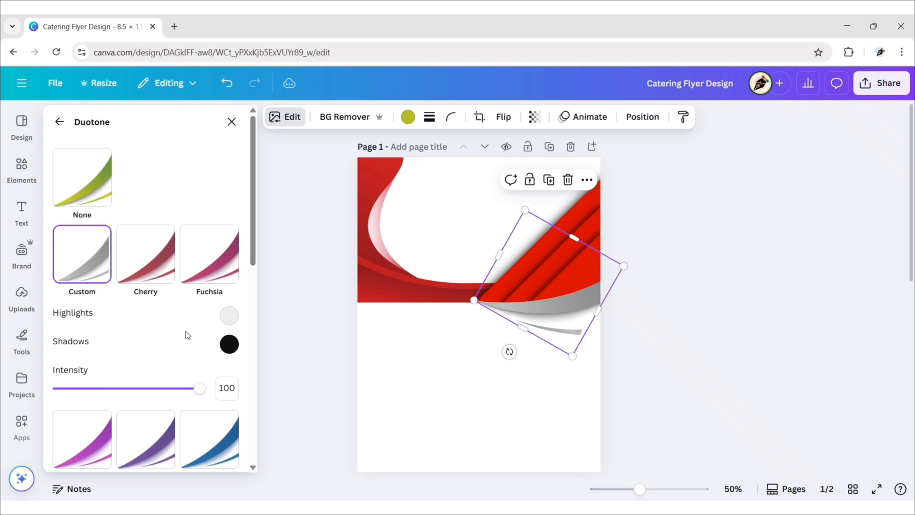
pyautogui.click(228, 315)
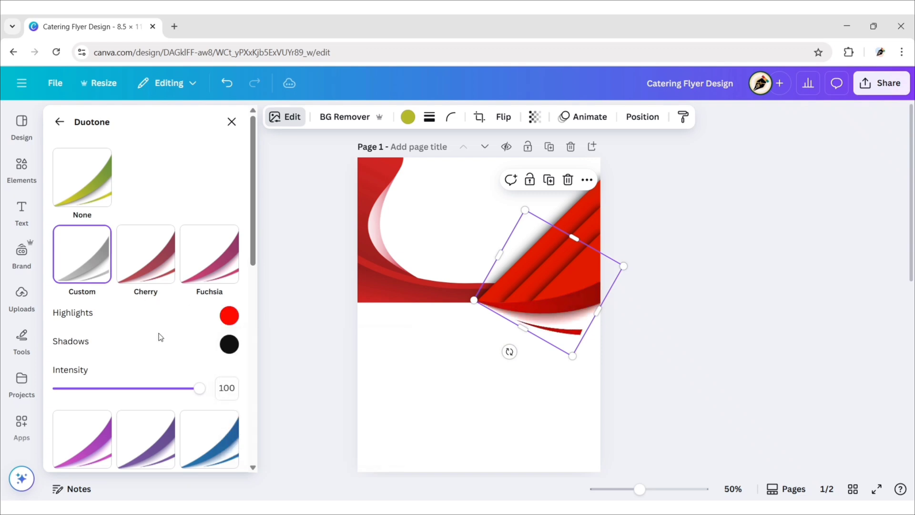
pyautogui.click(232, 121)
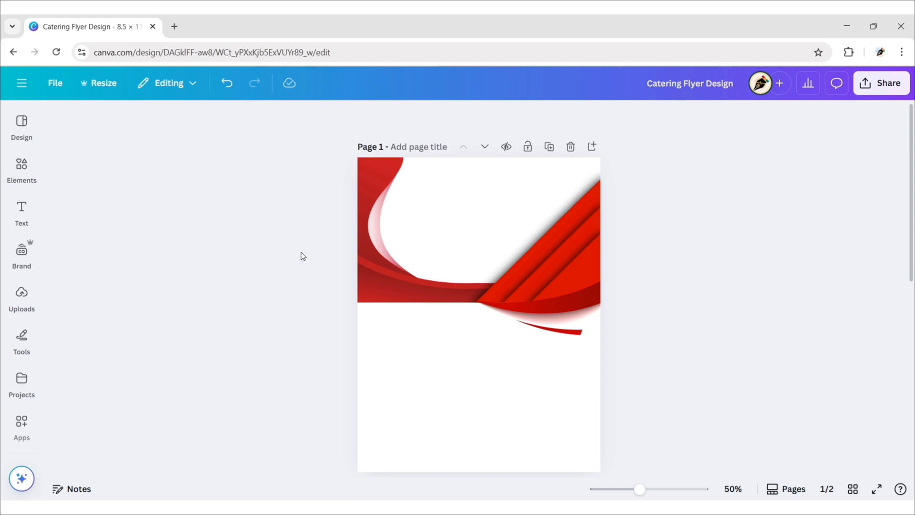
# - Add three overlapping circle frames at the left edge below the wave, with red borders
pyautogui.click(21, 169)
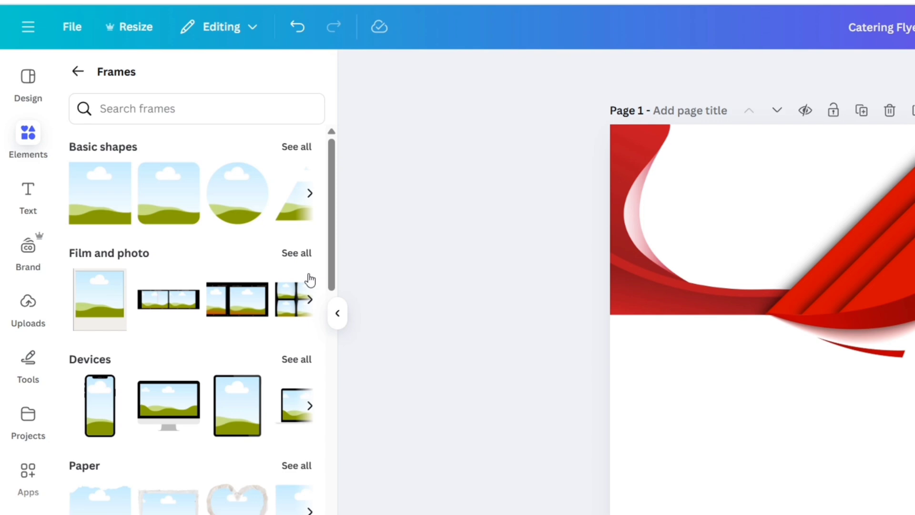
pyautogui.click(197, 108)
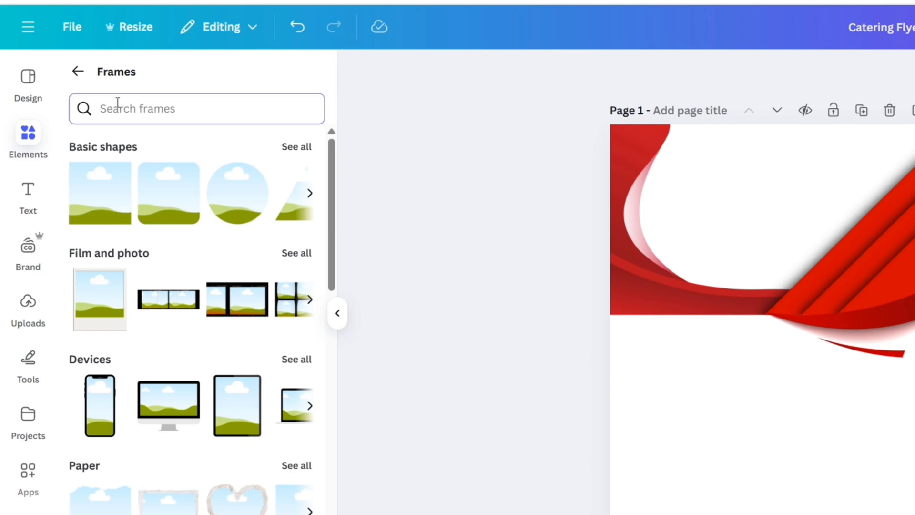
pyautogui.write('circle')
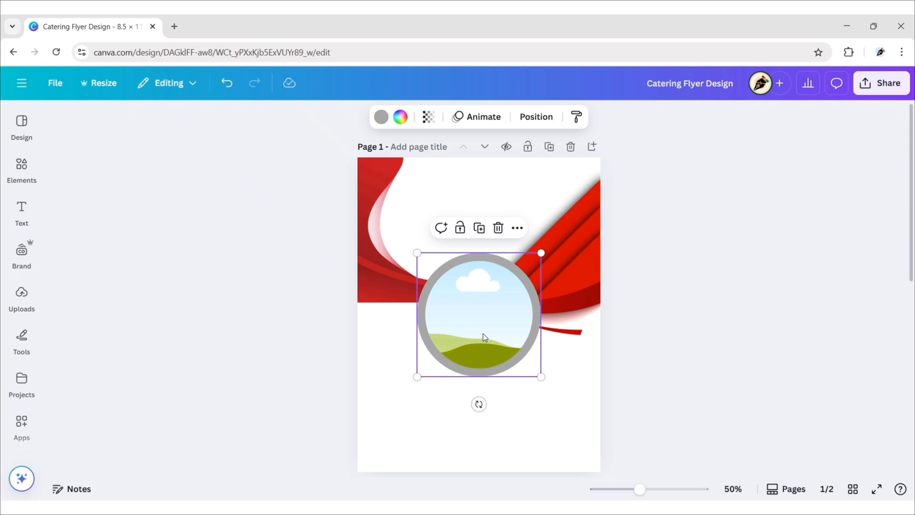
pyautogui.moveTo(478, 315); pyautogui.dragTo(377, 327)
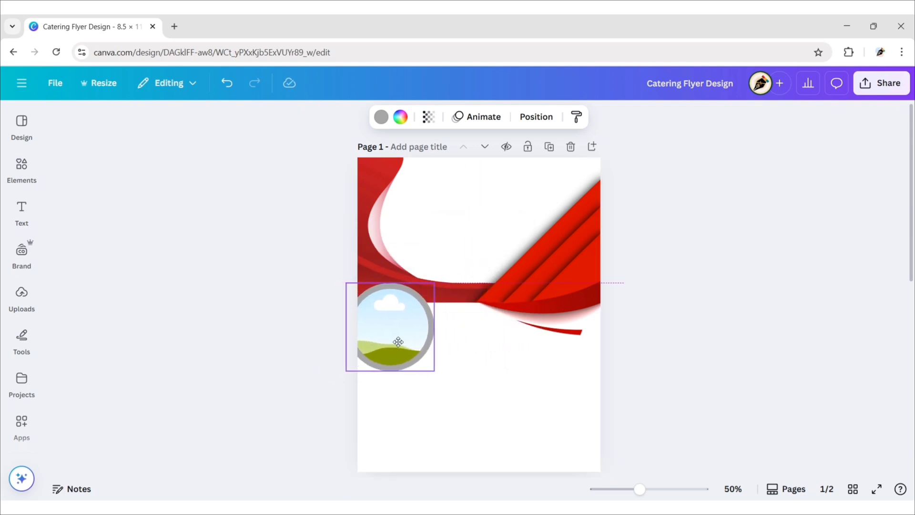
pyautogui.moveTo(398, 341); pyautogui.dragTo(401, 340)
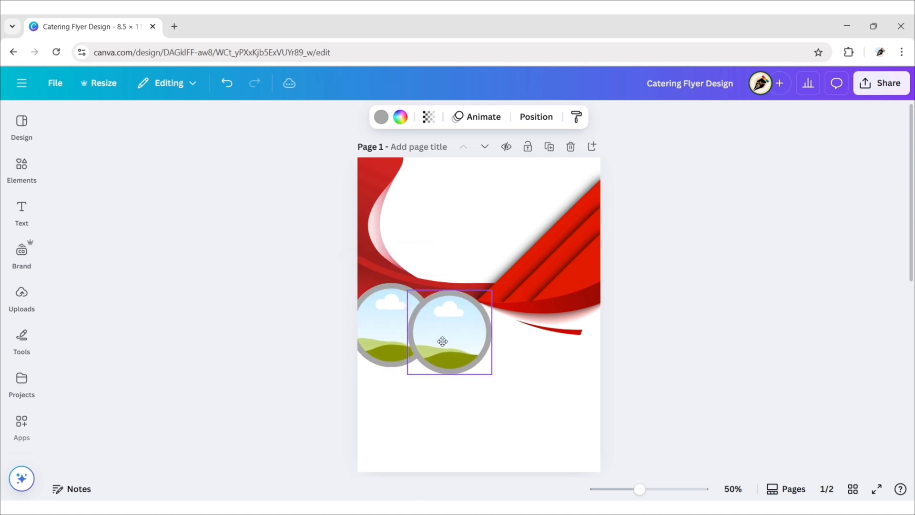
pyautogui.moveTo(442, 333); pyautogui.dragTo(456, 344)
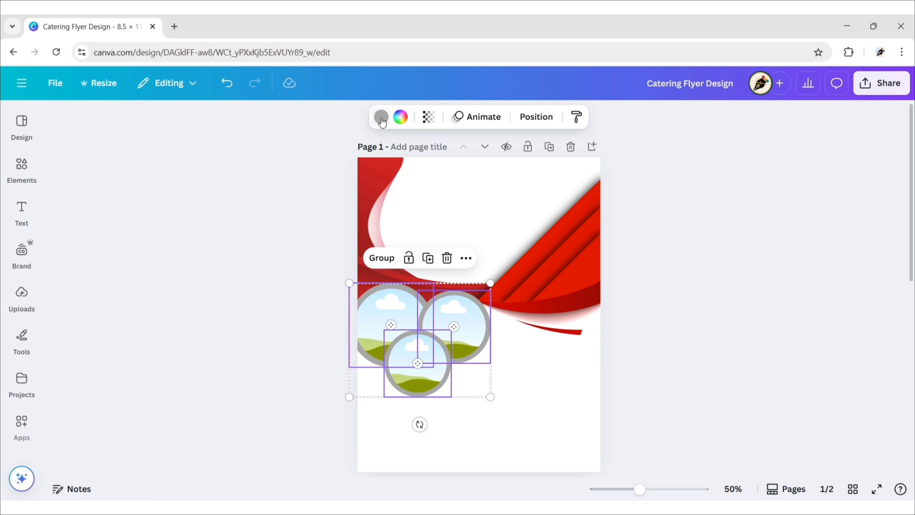
pyautogui.click(380, 116)
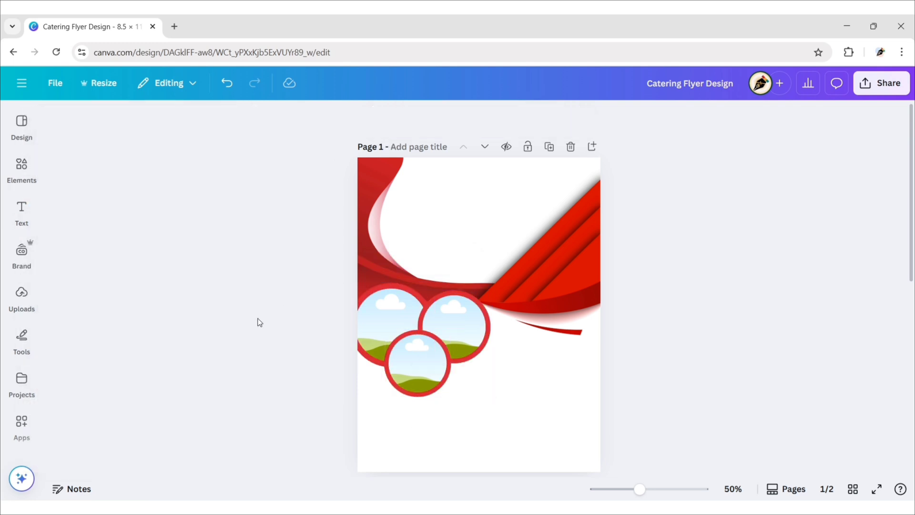
# - Place a half-circle frame at the top centre and send it behind the red wave
pyautogui.click(21, 169)
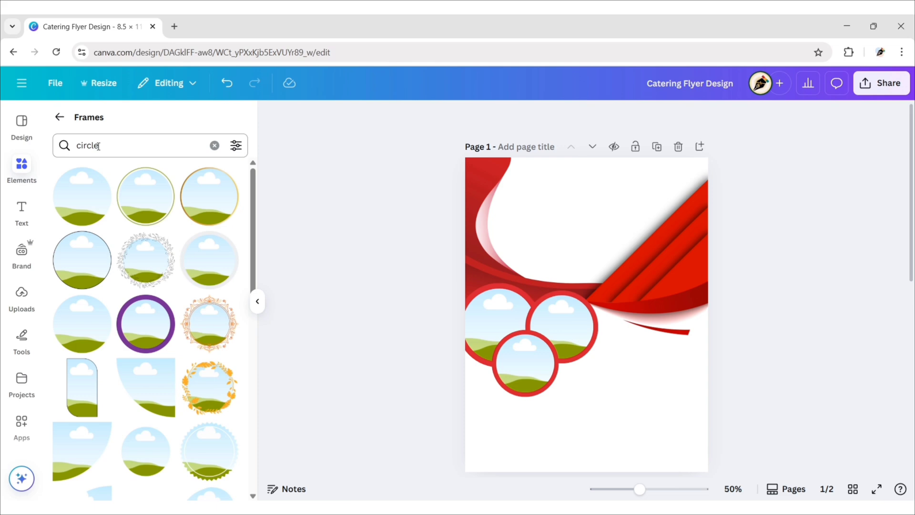
pyautogui.click(140, 145)
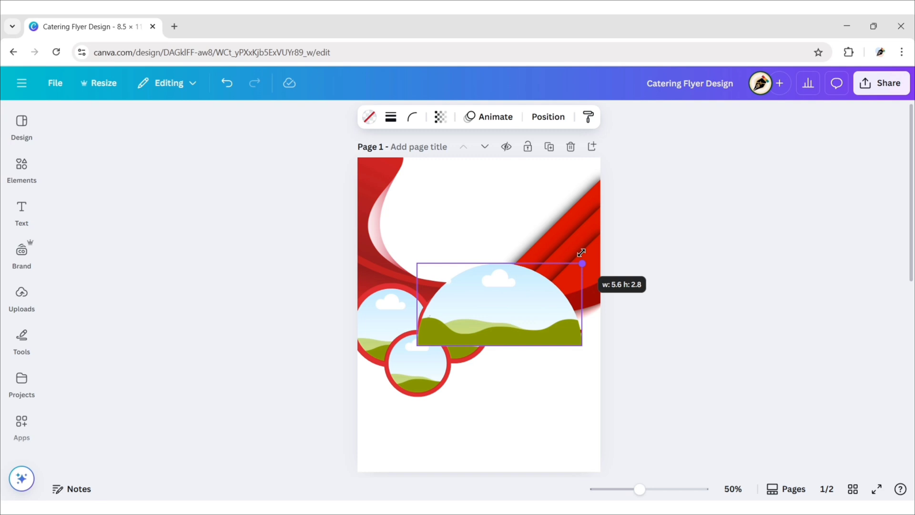
pyautogui.moveTo(582, 263); pyautogui.dragTo(489, 263)
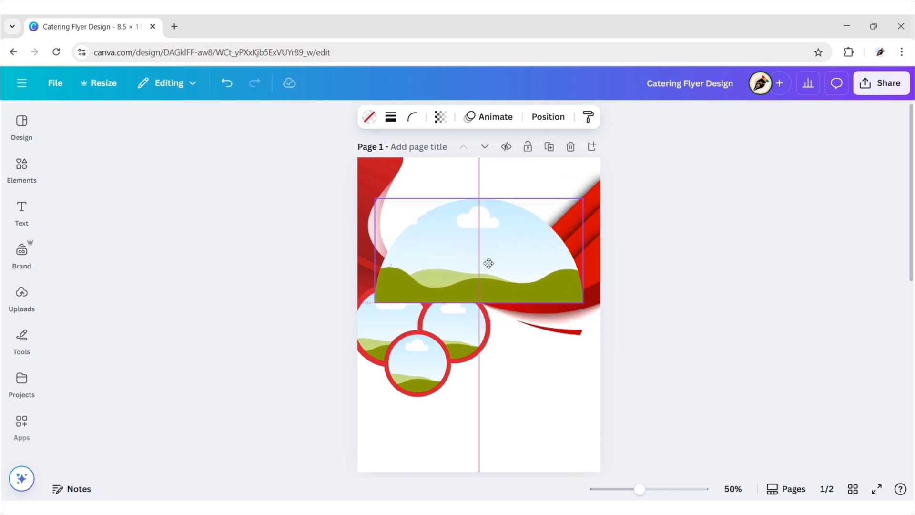
pyautogui.click(489, 263)
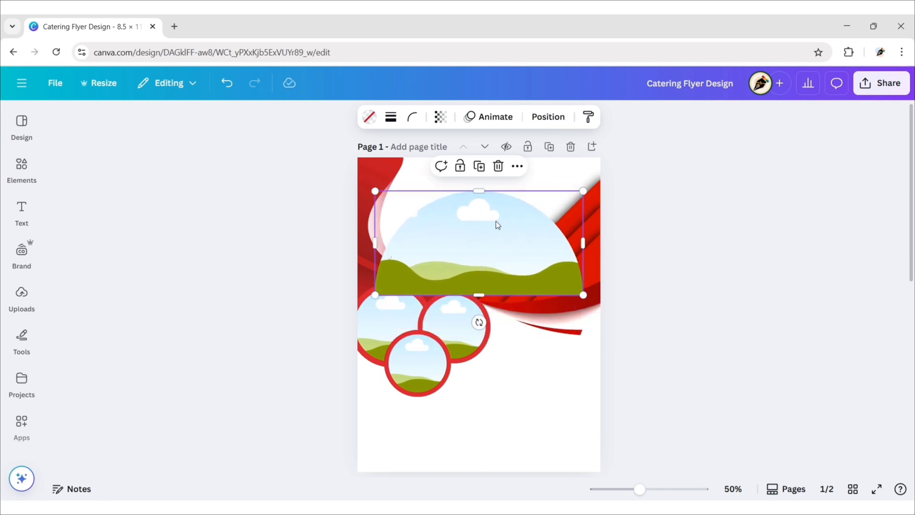
pyautogui.click(548, 117)
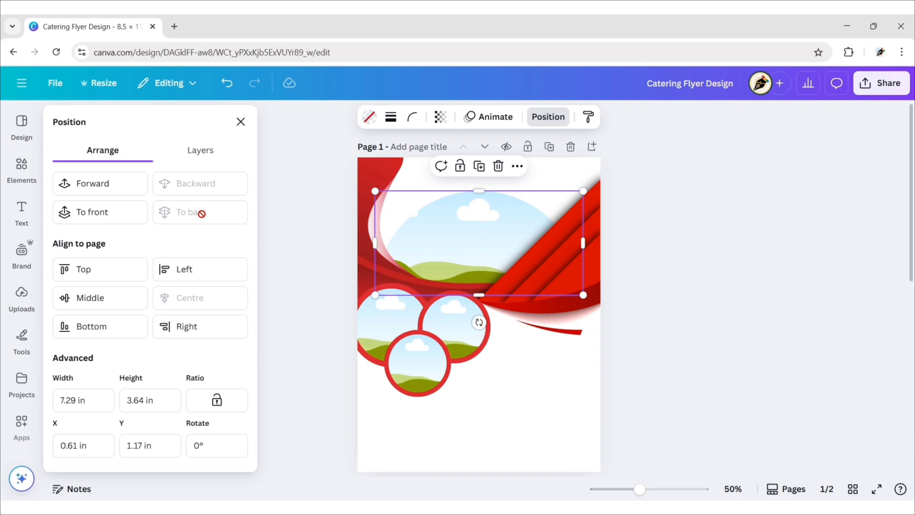
pyautogui.click(231, 306)
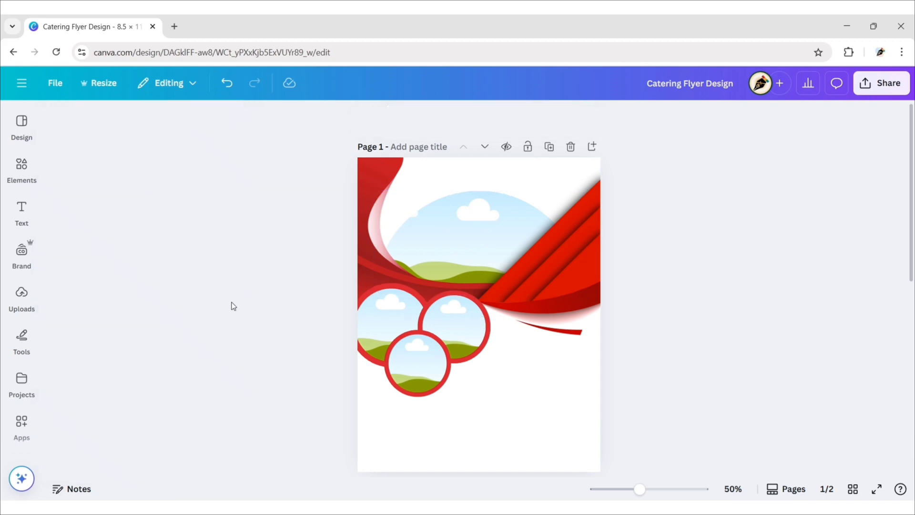
# - Set a dark red spotlight photo from 'red gradient background' as the page background
pyautogui.click(21, 346)
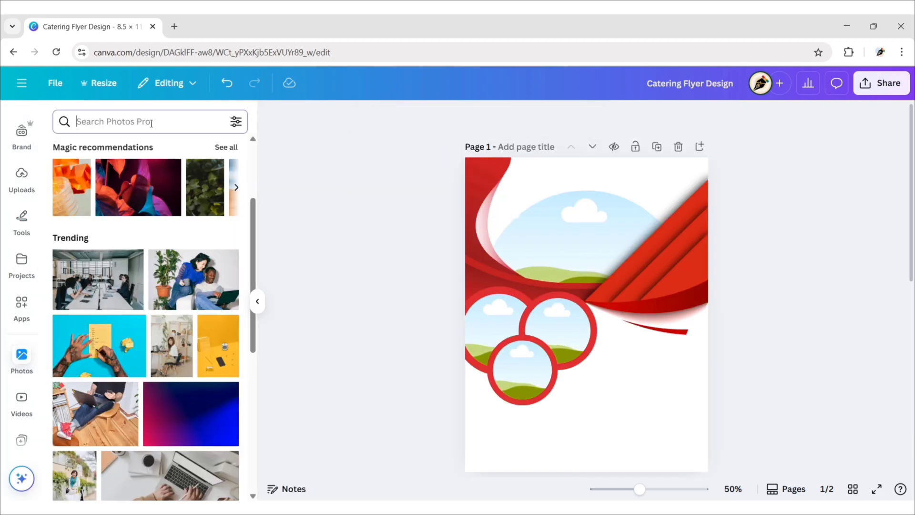
pyautogui.write('red gradient background')
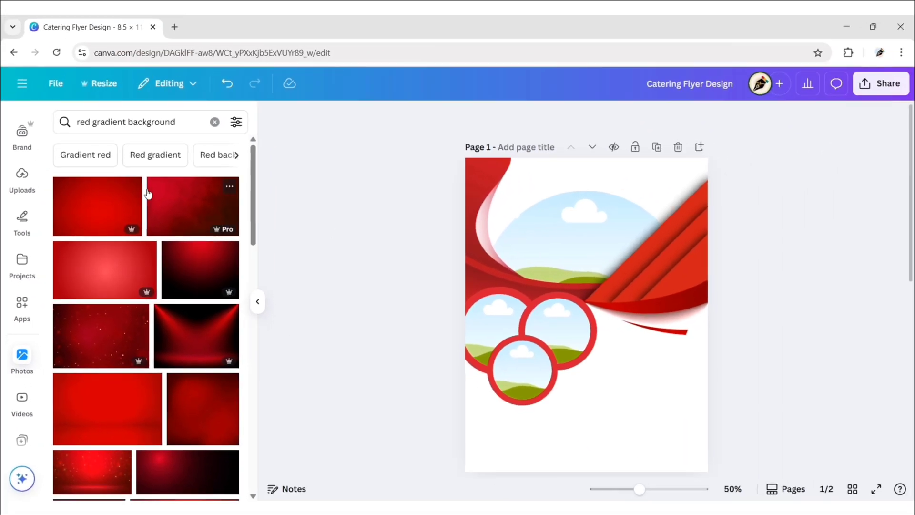
pyautogui.scroll(-3)
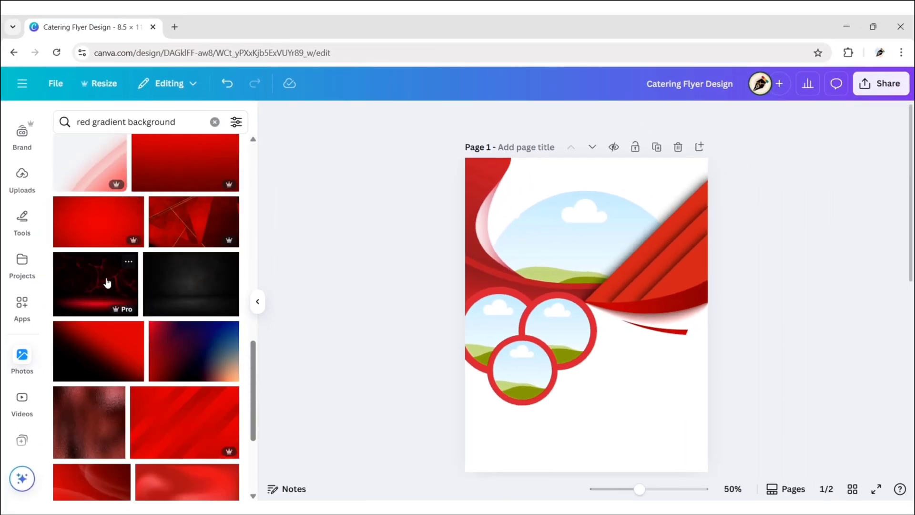
pyautogui.click(95, 283)
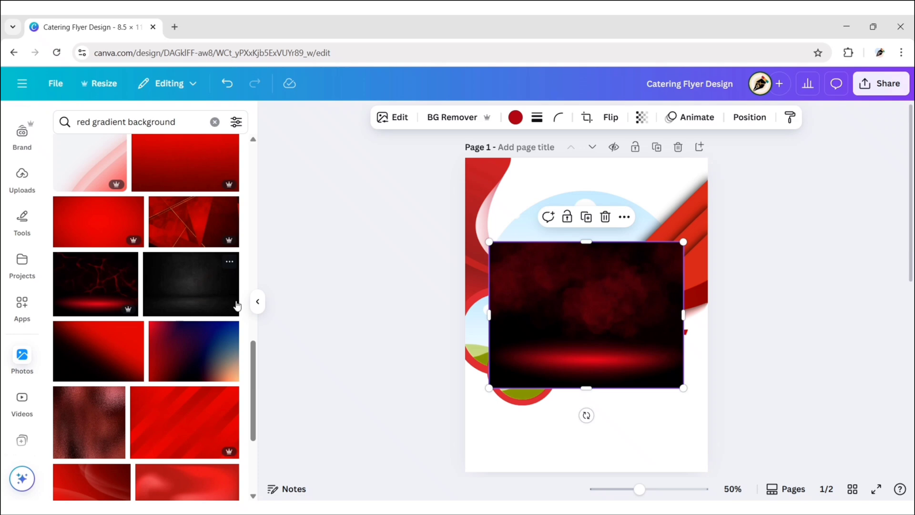
pyautogui.click(624, 216)
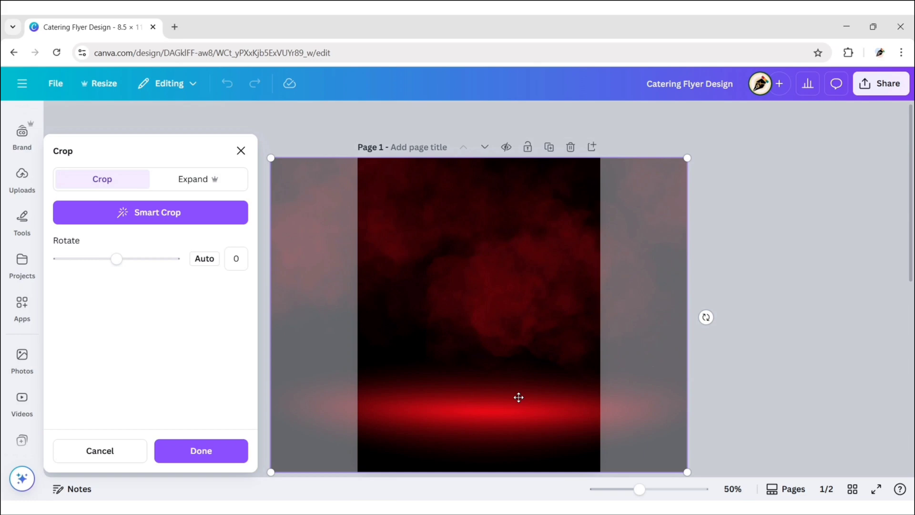
pyautogui.moveTo(518, 397); pyautogui.dragTo(677, 436)
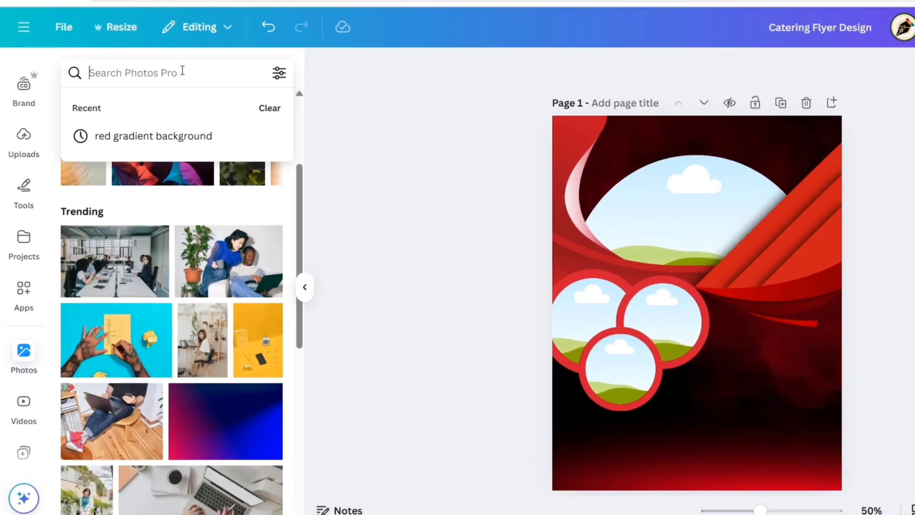
# - Fill the top half-circle frame with a 'catering food' platter photo and adjust its framing
pyautogui.write('catering food')
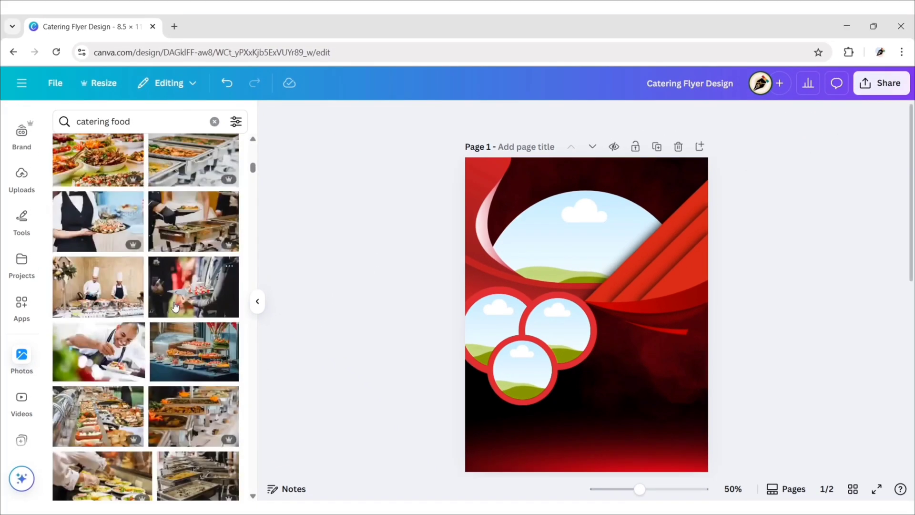
pyautogui.scroll(-3)
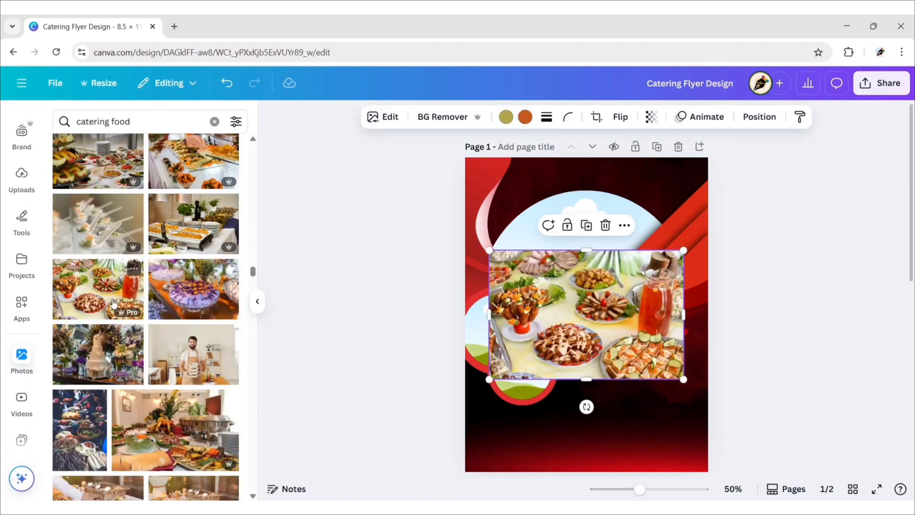
pyautogui.click(257, 301)
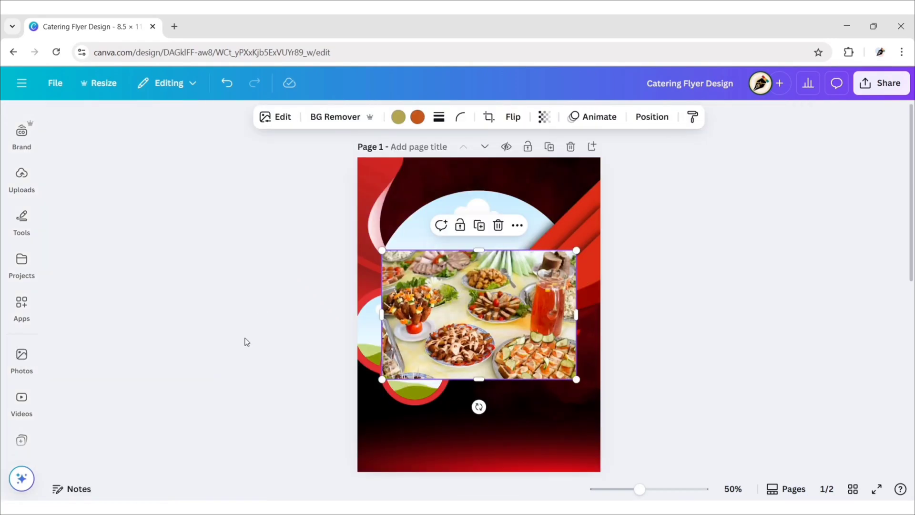
pyautogui.click(260, 341)
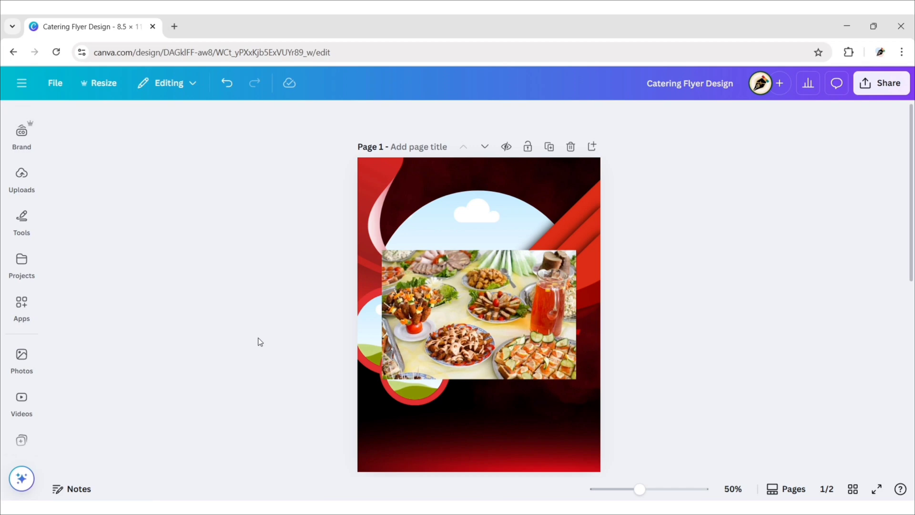
pyautogui.click(477, 228)
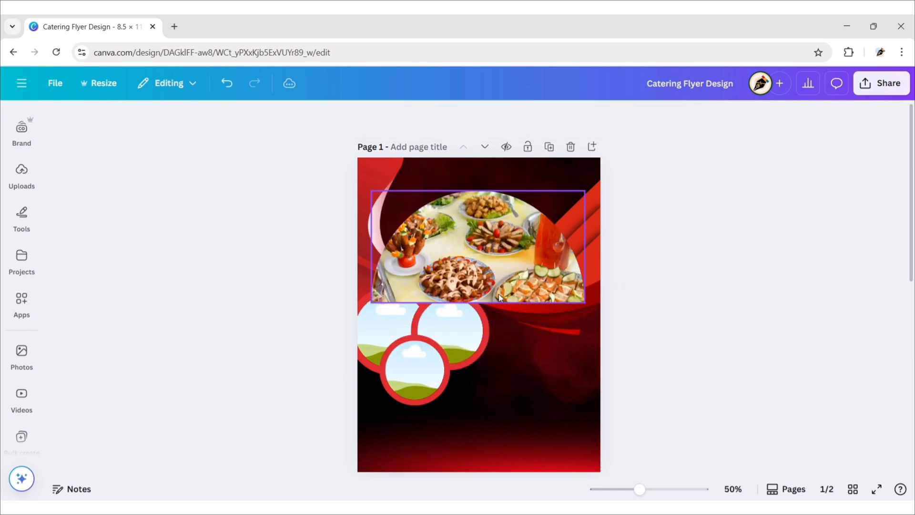
pyautogui.doubleClick(476, 245)
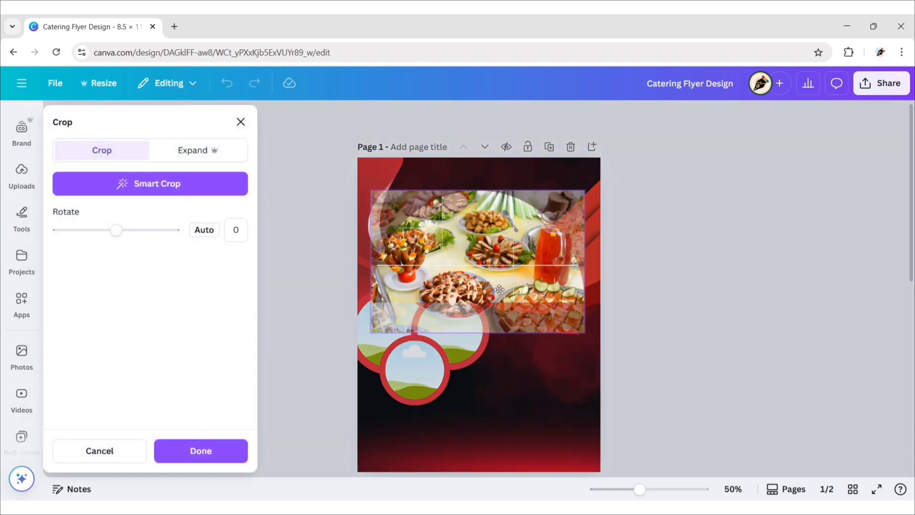
pyautogui.click(200, 451)
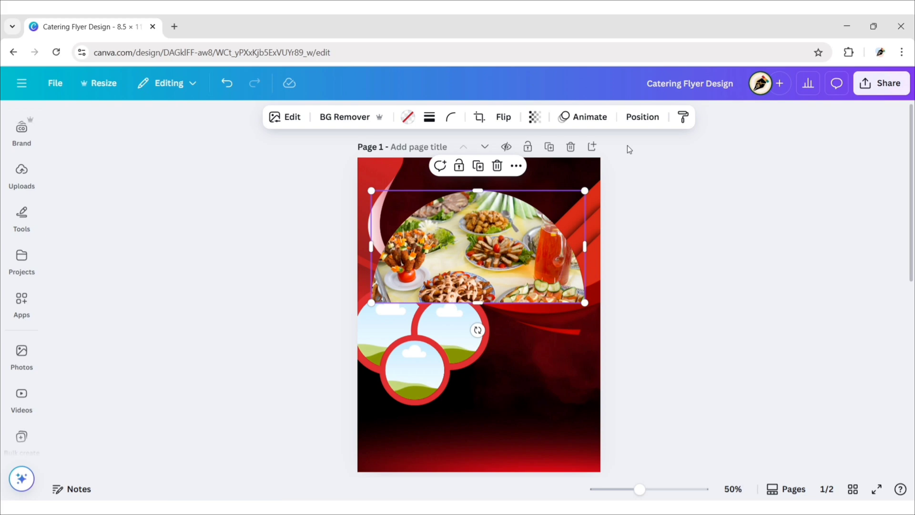
pyautogui.click(642, 117)
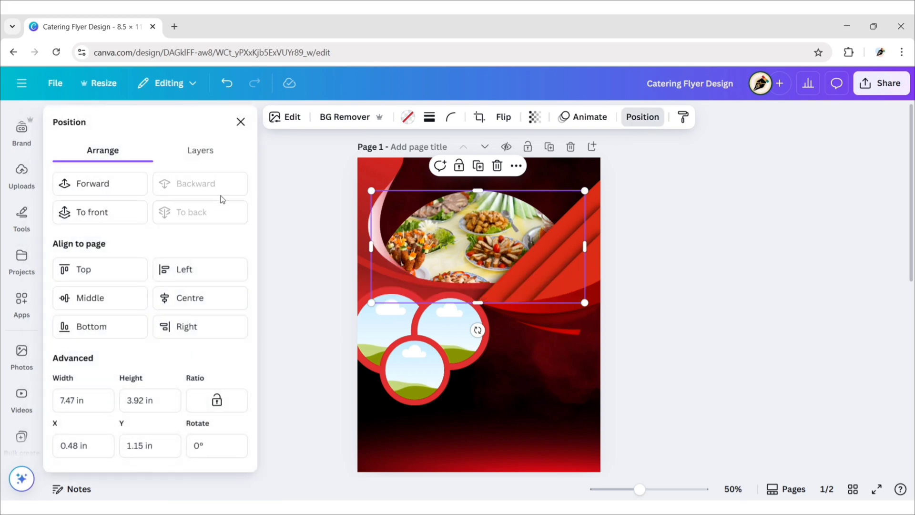
pyautogui.click(301, 370)
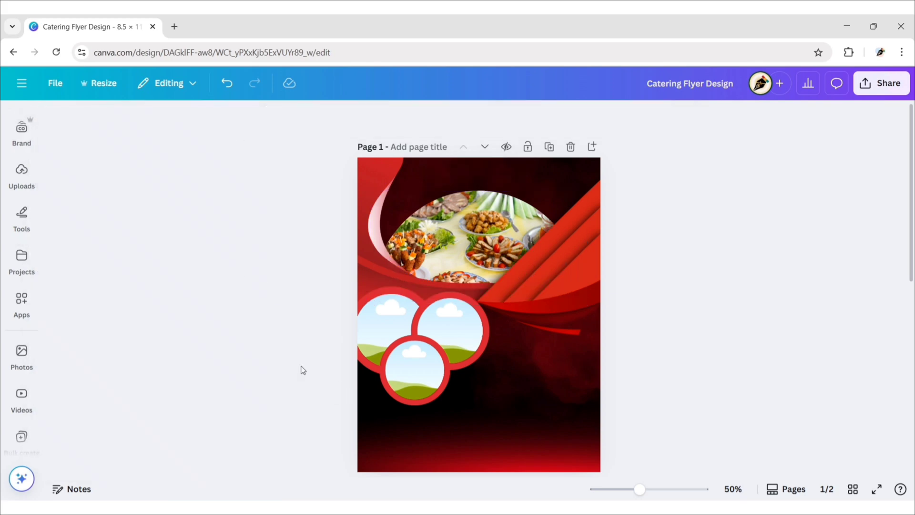
pyautogui.click(22, 355)
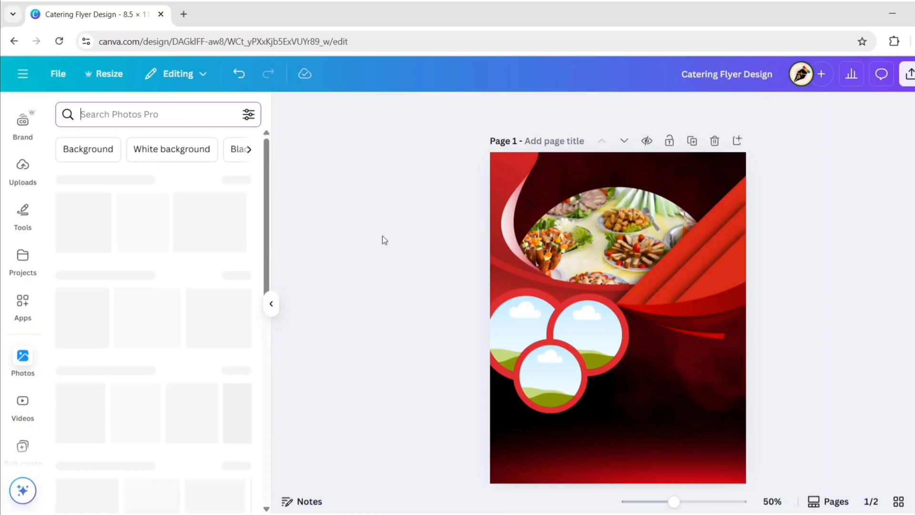
# - Drop a 'mixed salad' plate photo into the left circle frame and centre it
pyautogui.write('mixed salad')
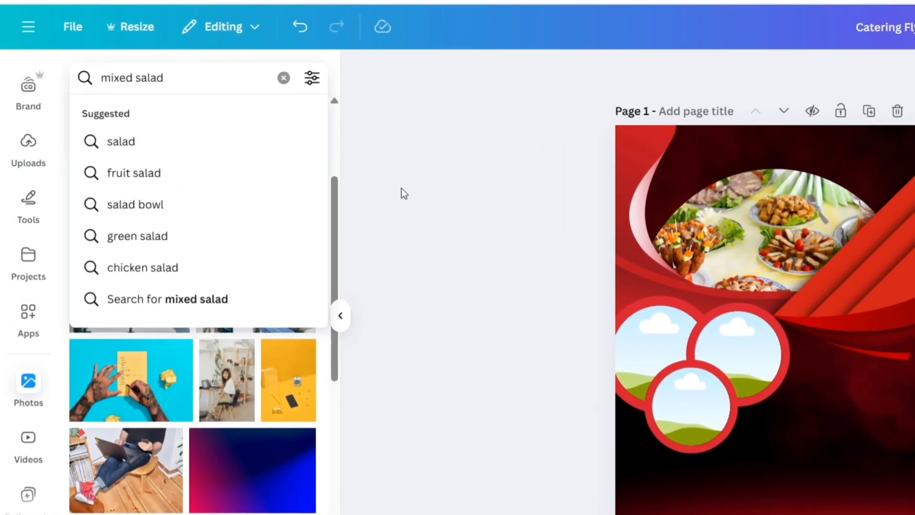
pyautogui.press('enter')
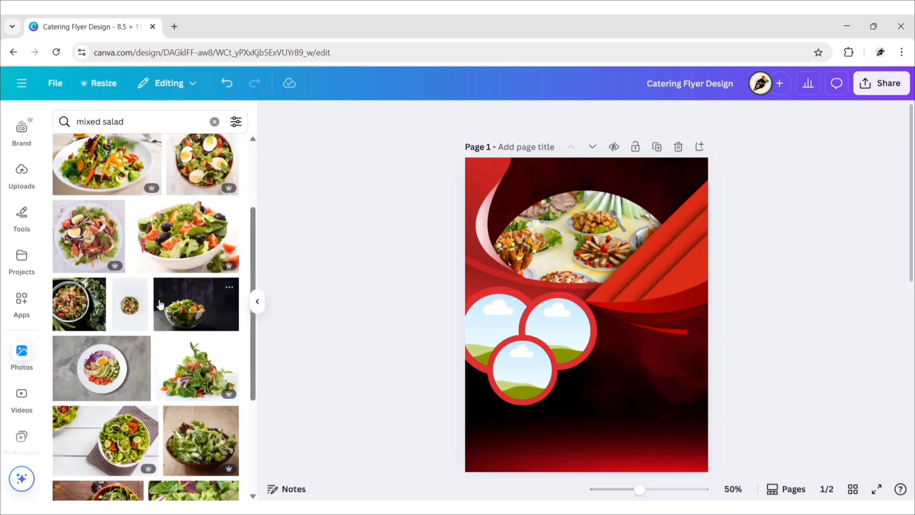
pyautogui.click(101, 368)
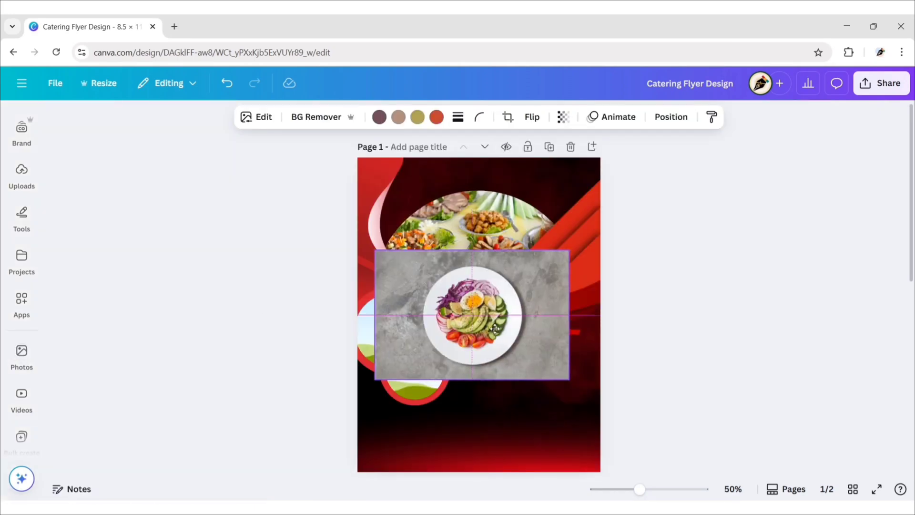
pyautogui.click(507, 117)
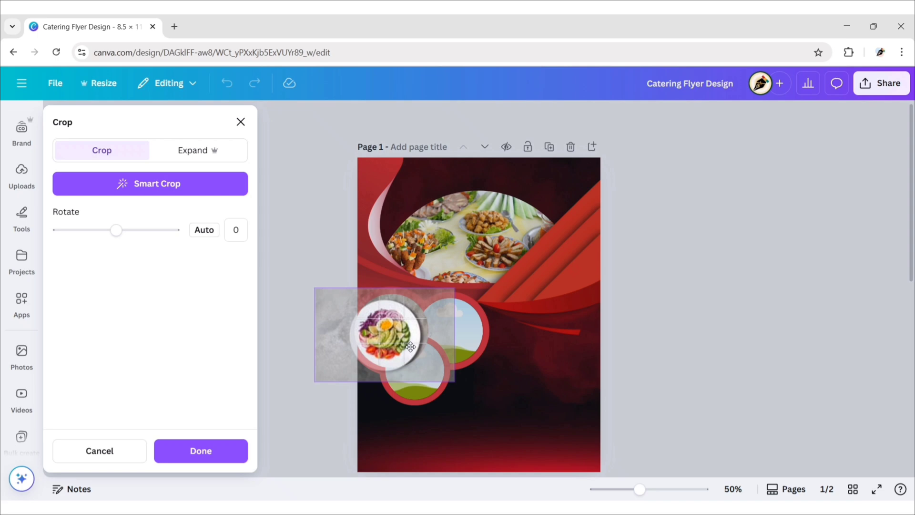
pyautogui.moveTo(408, 347); pyautogui.dragTo(312, 383)
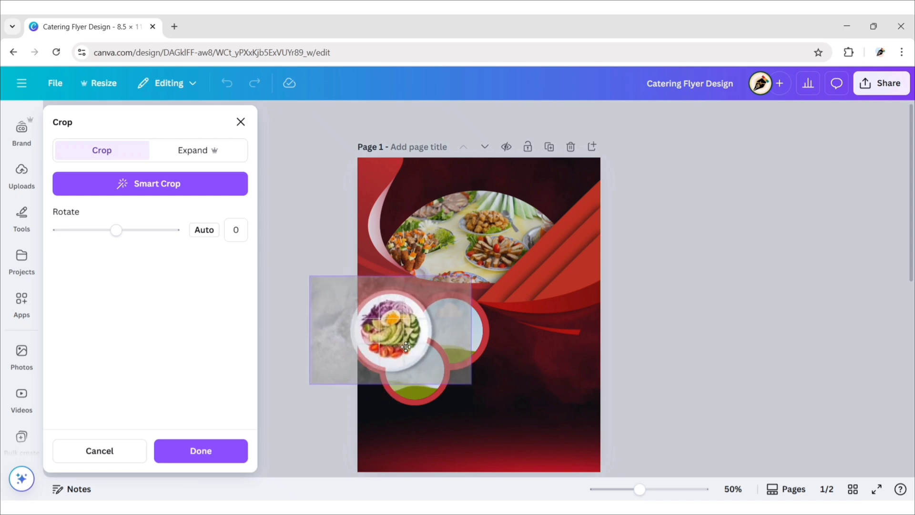
pyautogui.click(200, 450)
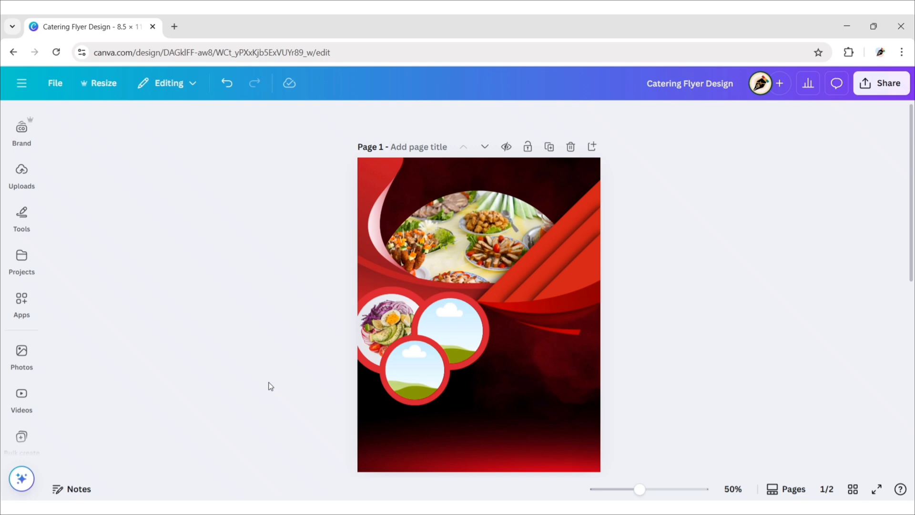
# - Place a 'steak' stock photo of a steak and salad plate in the right circle, centred
pyautogui.click(22, 350)
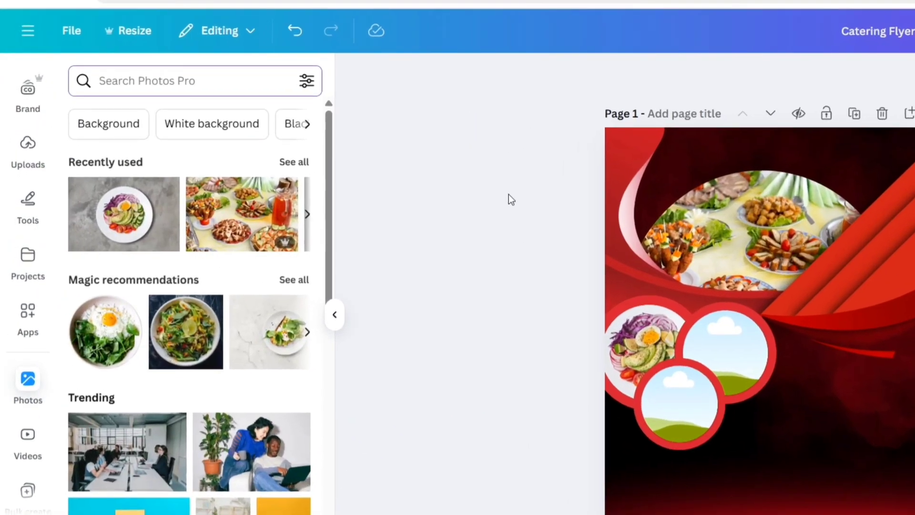
pyautogui.write('steak')
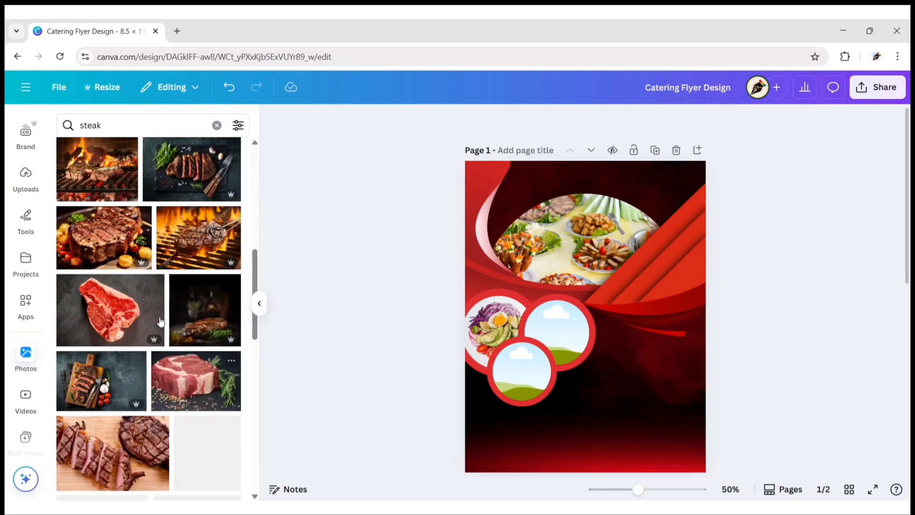
pyautogui.scroll(-3)
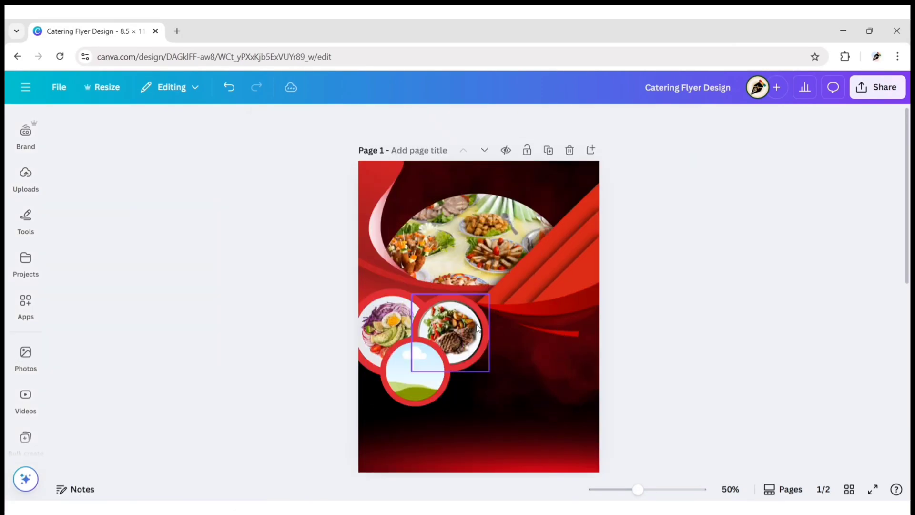
pyautogui.doubleClick(449, 332)
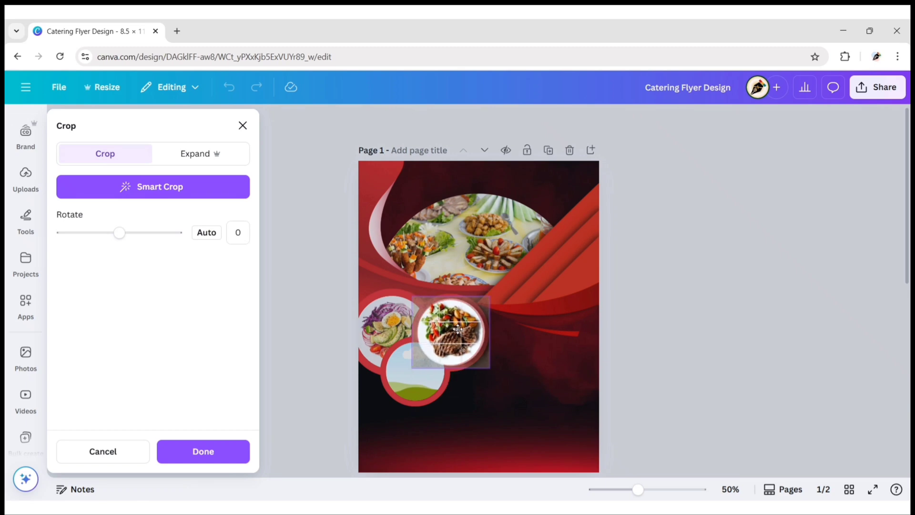
pyautogui.click(203, 451)
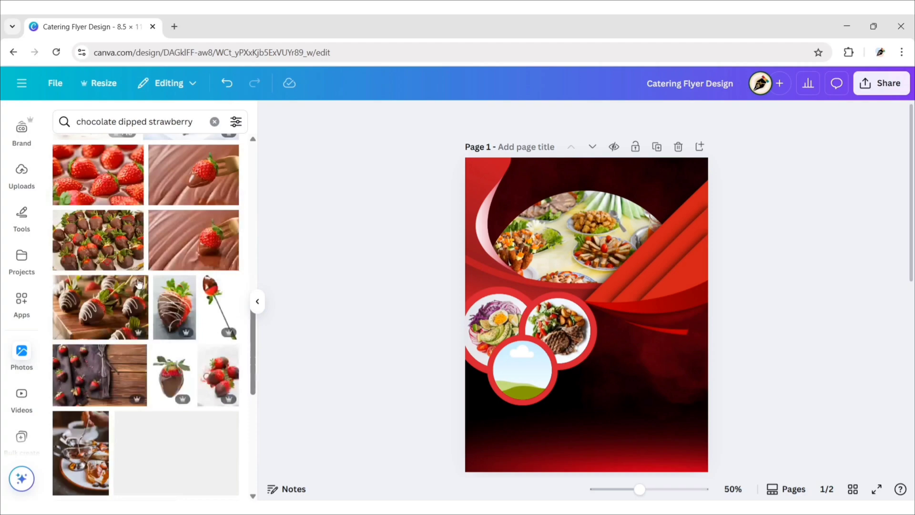
# - Drop a chocolate-dipped strawberry photo into the bottom circle frame
pyautogui.scroll(-3)
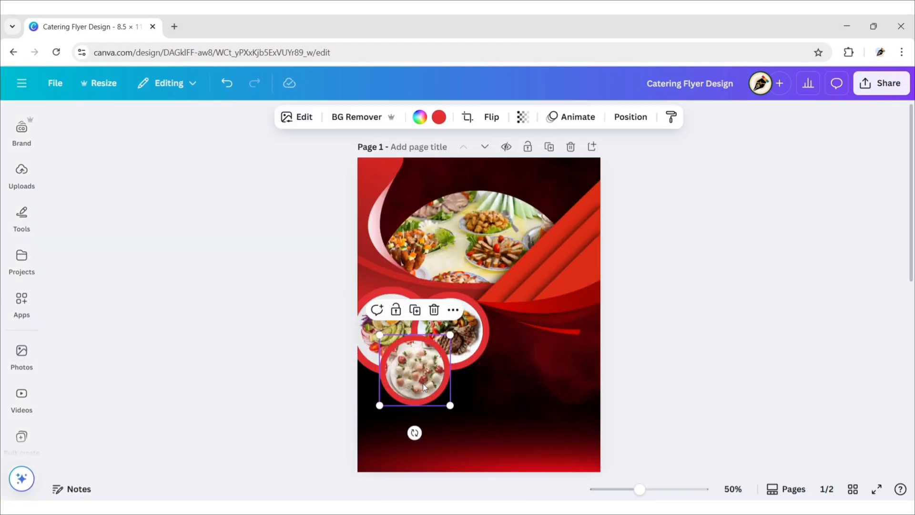
pyautogui.click(467, 116)
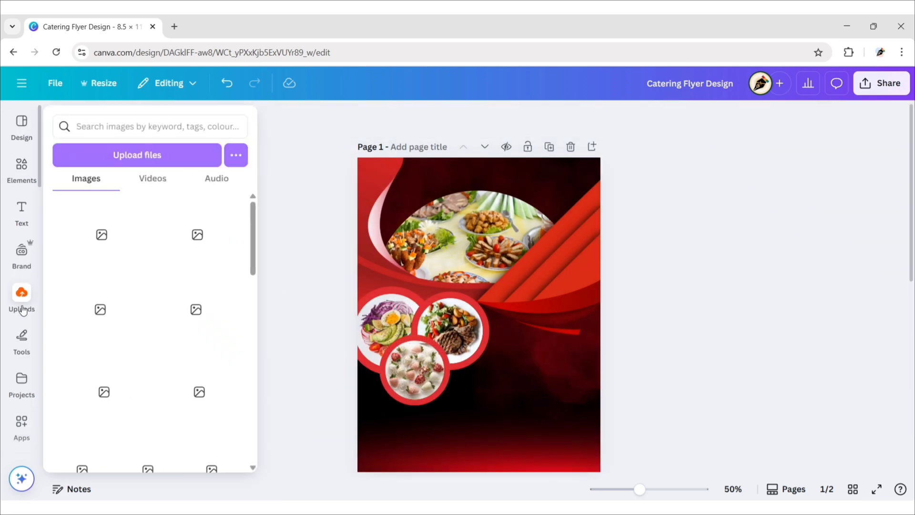
pyautogui.click(21, 210)
pyautogui.write('Tuck')
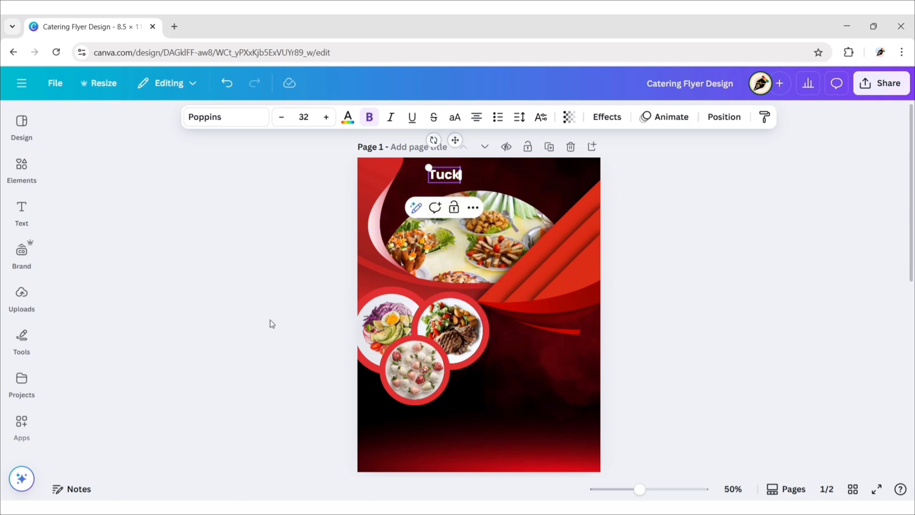
# - Set the Tuck heading to the Handelson Six font and adjust its size
pyautogui.click(226, 116)
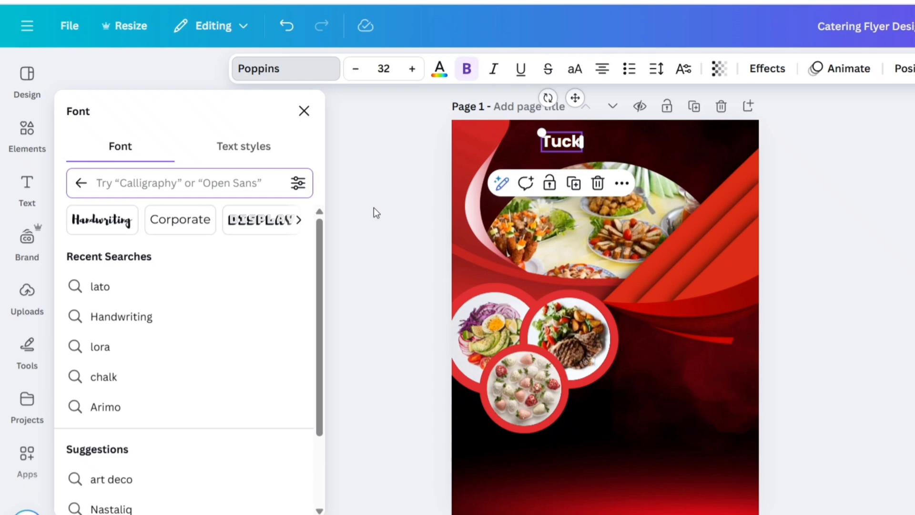
pyautogui.write('handelson six')
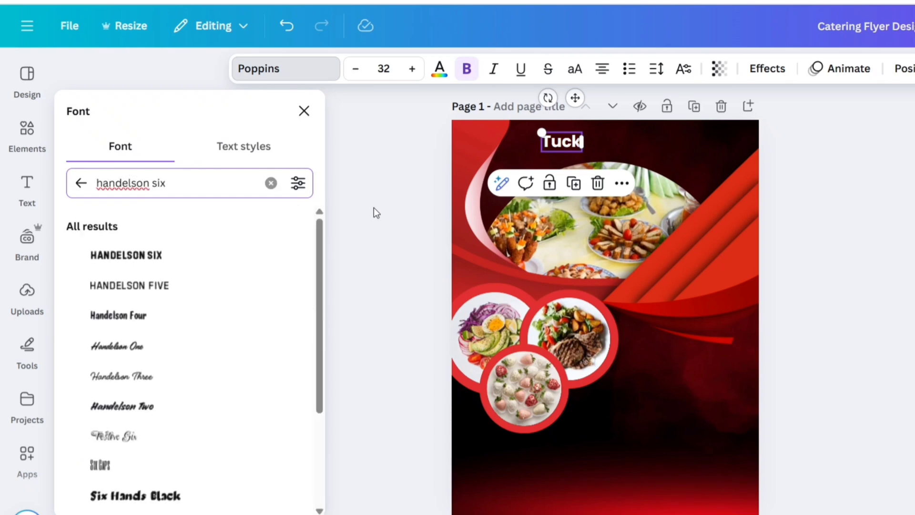
pyautogui.click(125, 255)
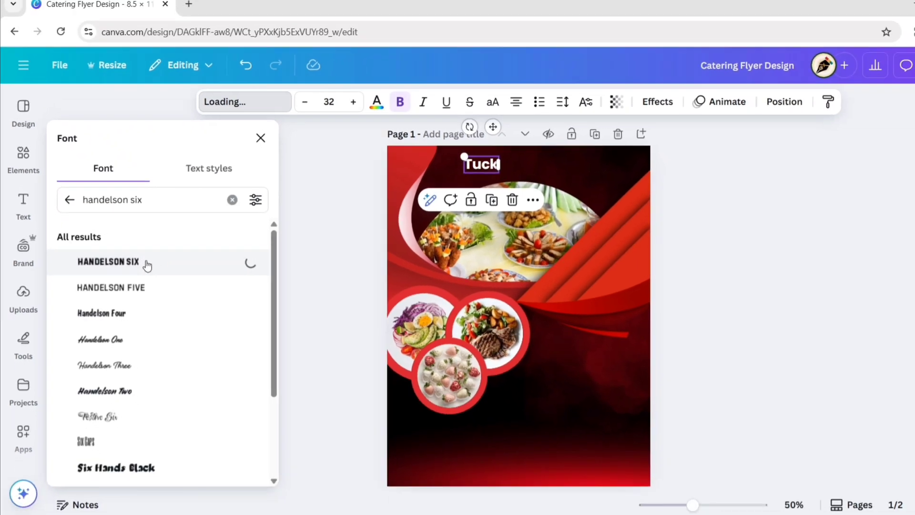
pyautogui.click(108, 261)
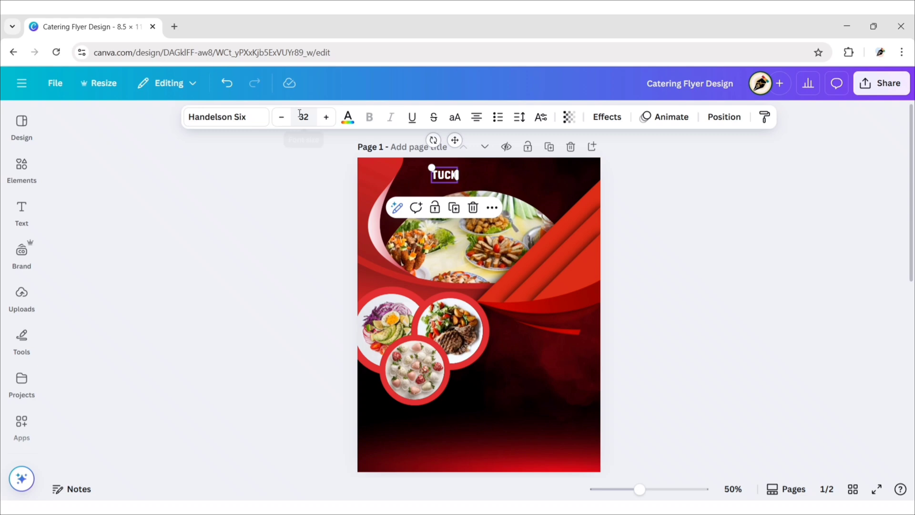
pyautogui.click(326, 117)
pyautogui.write('55')
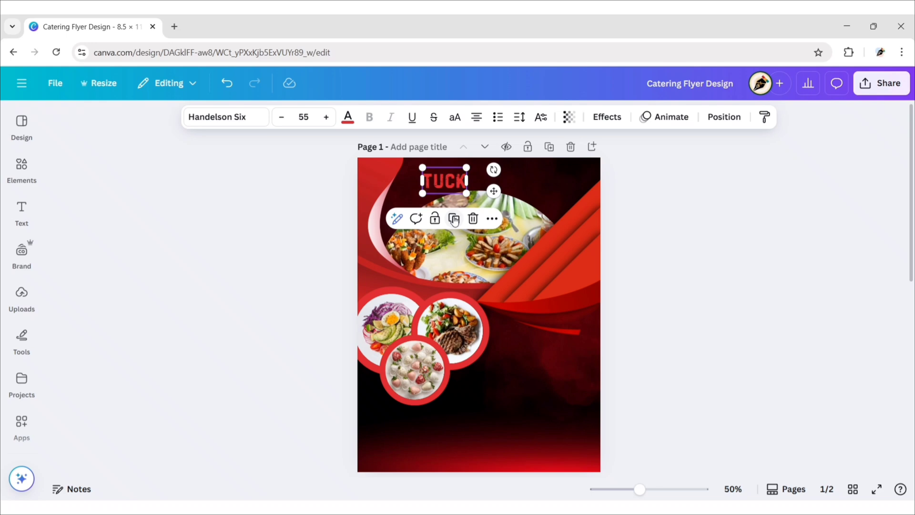
# - Duplicate the heading and change the copy to 'CATERING'
pyautogui.click(453, 219)
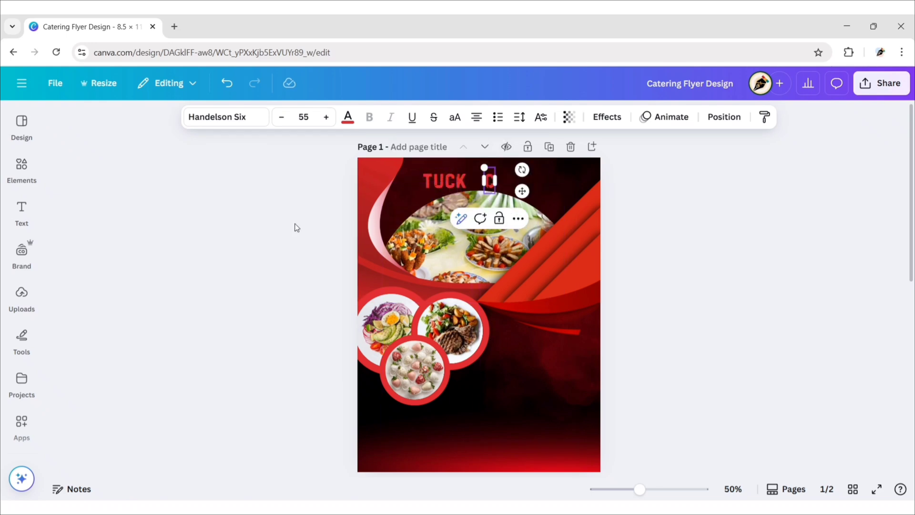
pyautogui.write('CATERING')
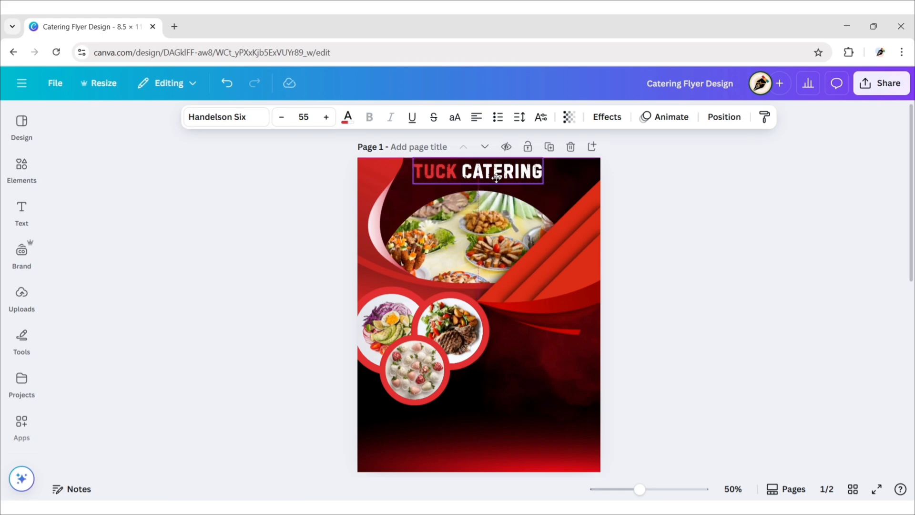
pyautogui.click(21, 213)
pyautogui.write('Taste of Happines')
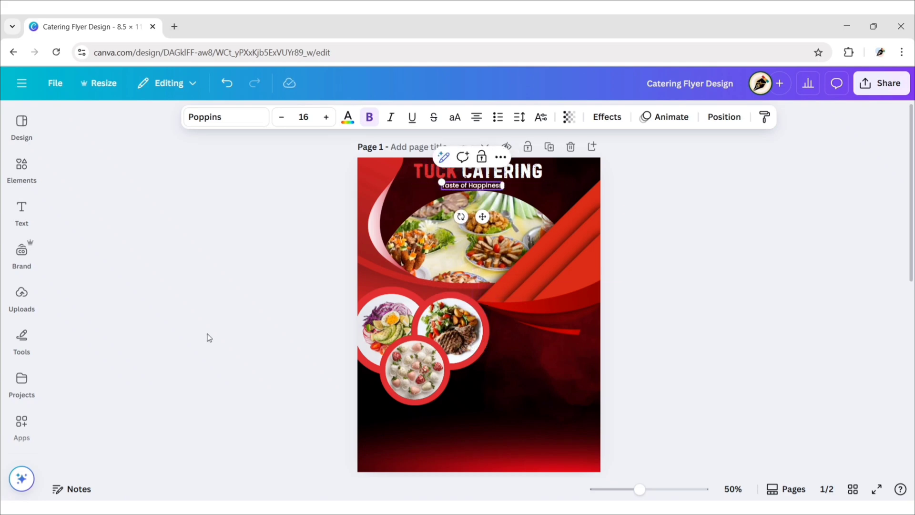
# - Change the 'Taste of Happiness' tagline font to Univers Bold
pyautogui.click(225, 117)
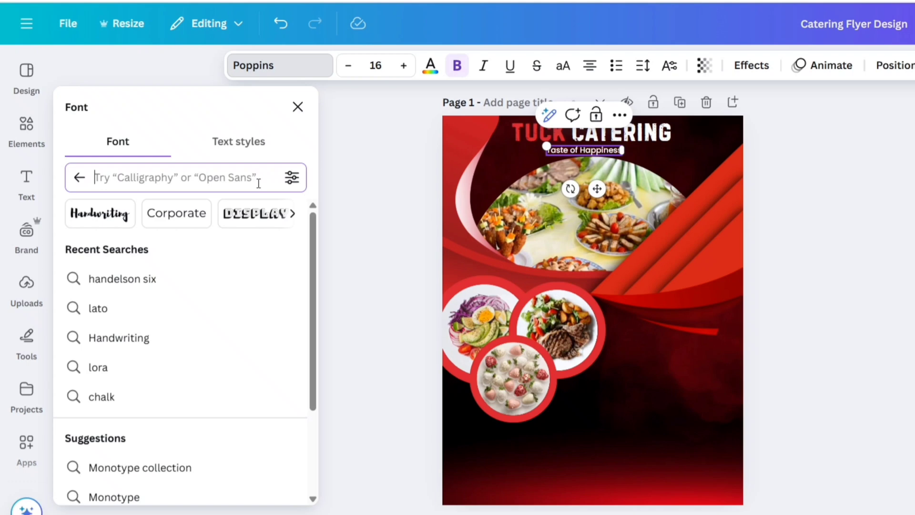
pyautogui.write('univers')
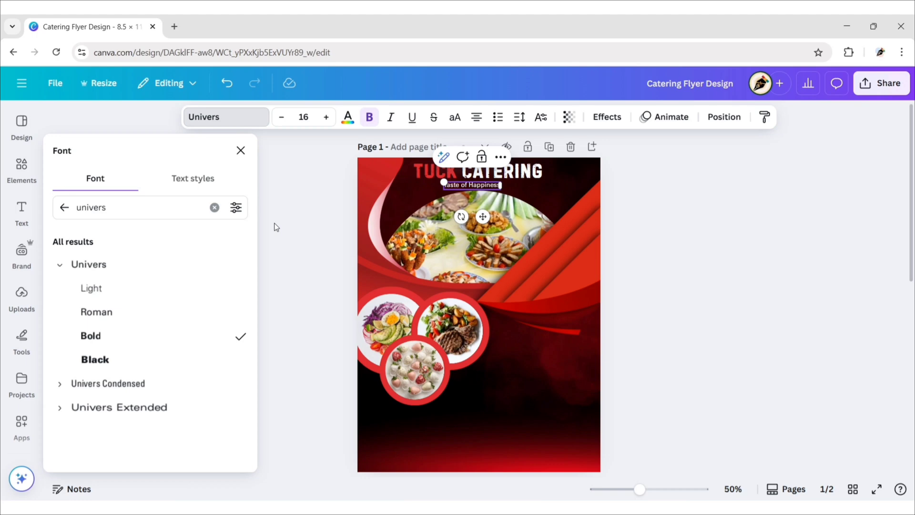
pyautogui.click(304, 117)
pyautogui.write('Our Services')
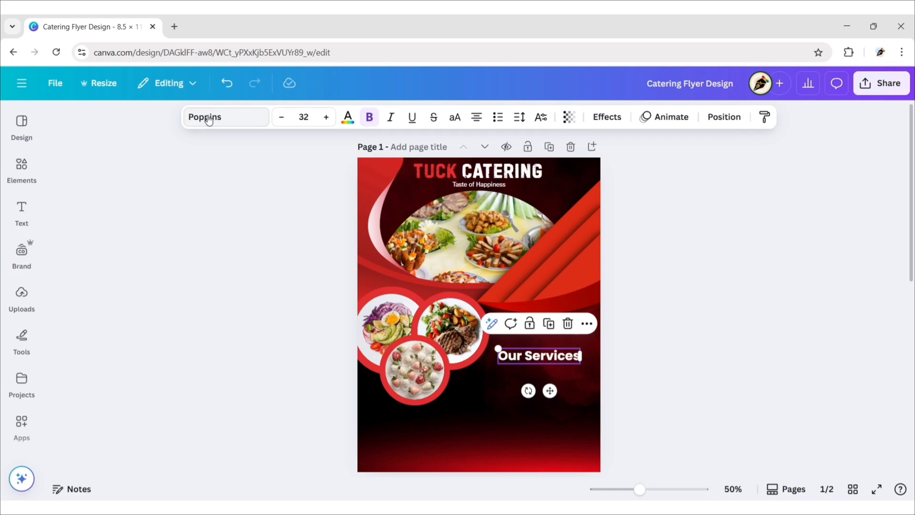
# - Set 'Our Services' in Univers with red text colour #db2833
pyautogui.click(226, 117)
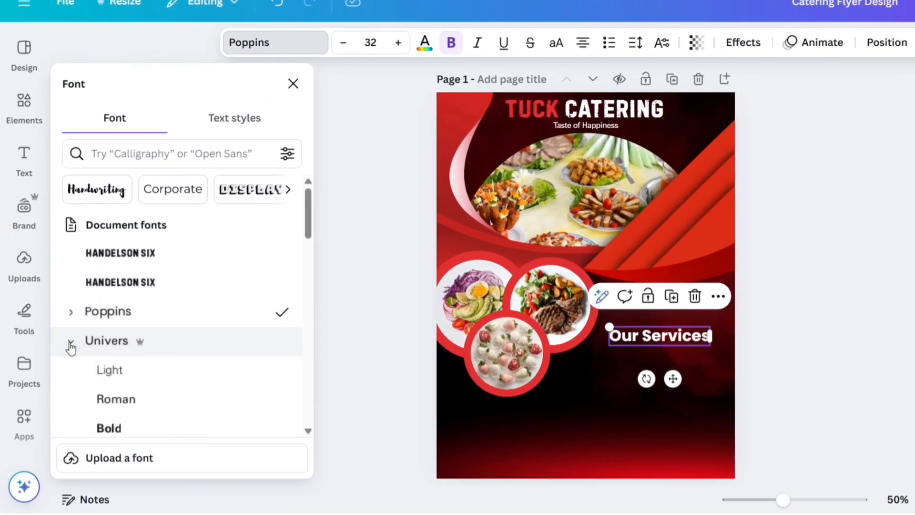
pyautogui.click(114, 384)
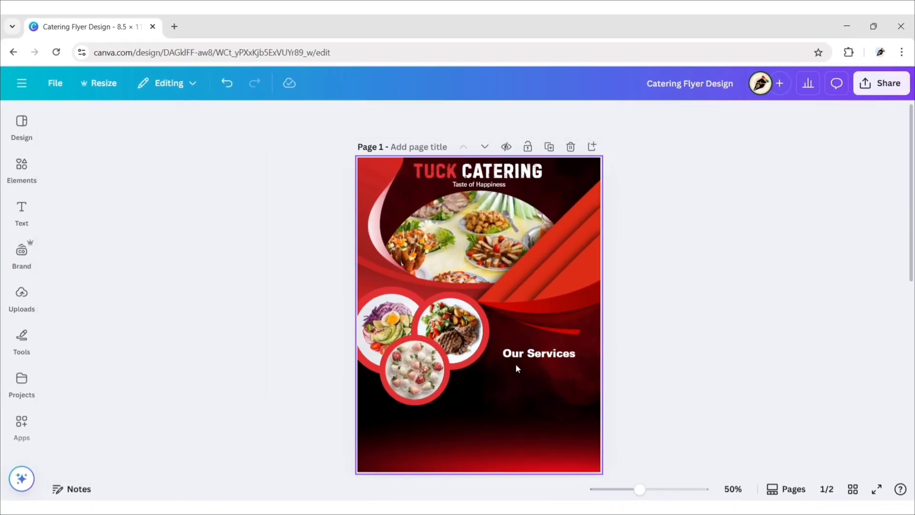
pyautogui.click(347, 116)
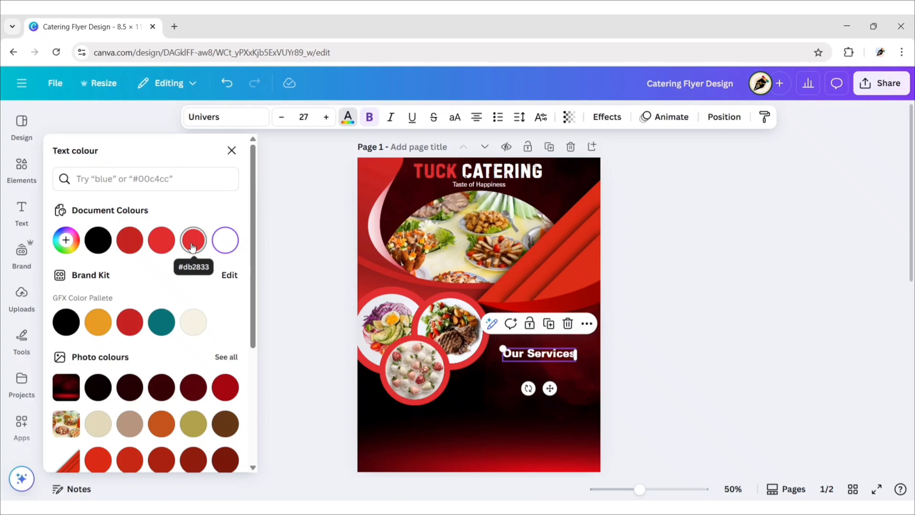
pyautogui.click(193, 240)
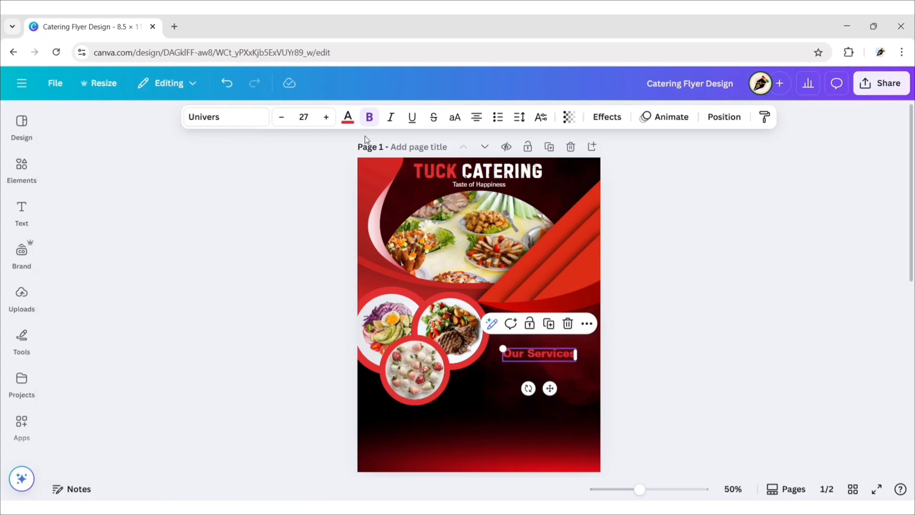
pyautogui.click(454, 117)
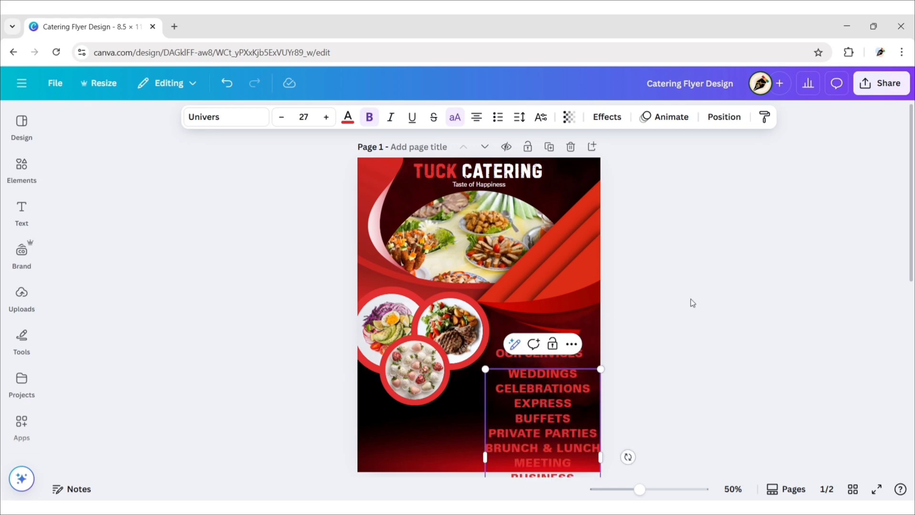
# - Format the services list at size 20, without all-caps, as bullets
pyautogui.click(226, 116)
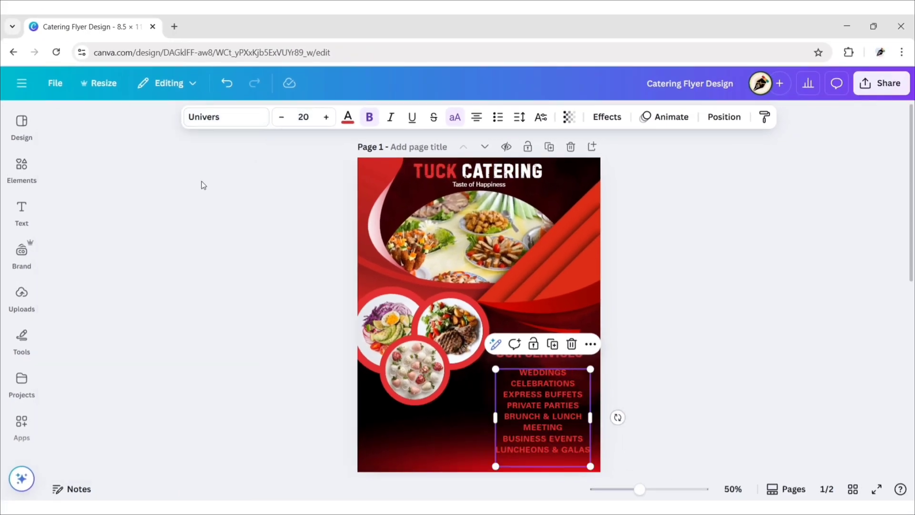
pyautogui.click(476, 117)
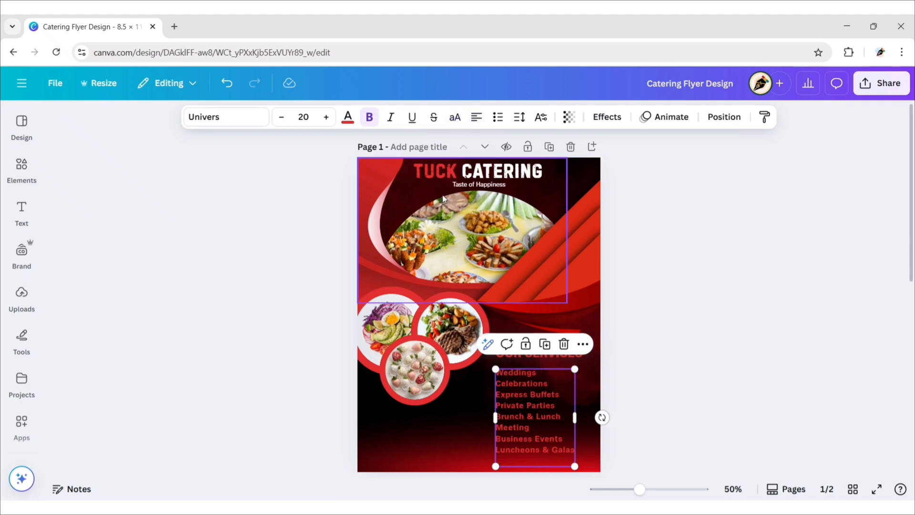
pyautogui.click(348, 117)
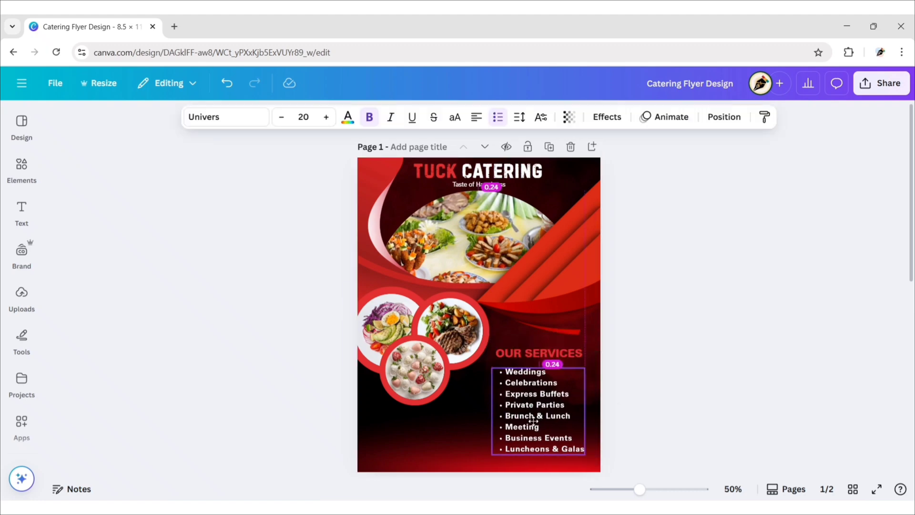
pyautogui.click(188, 330)
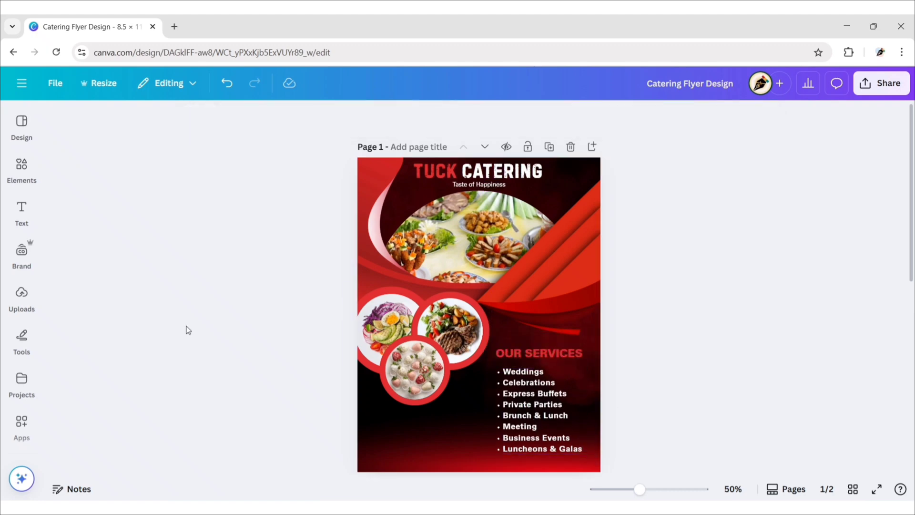
# - Add an outline rectangle around OUR SERVICES and colour it red #db2833
pyautogui.write('lin')
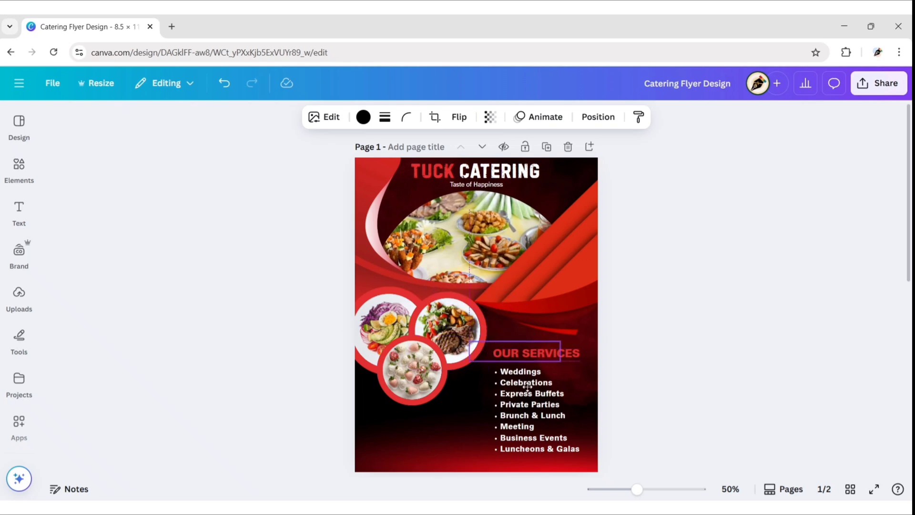
pyautogui.click(536, 352)
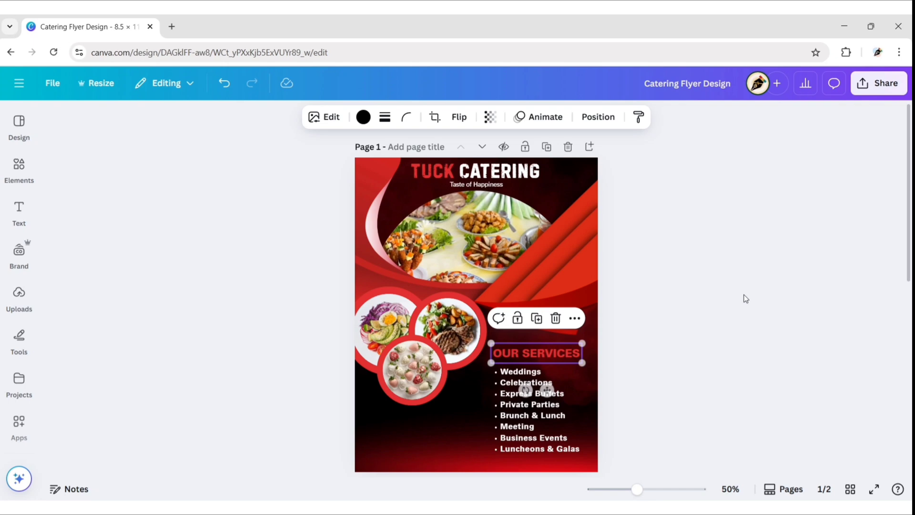
pyautogui.click(363, 116)
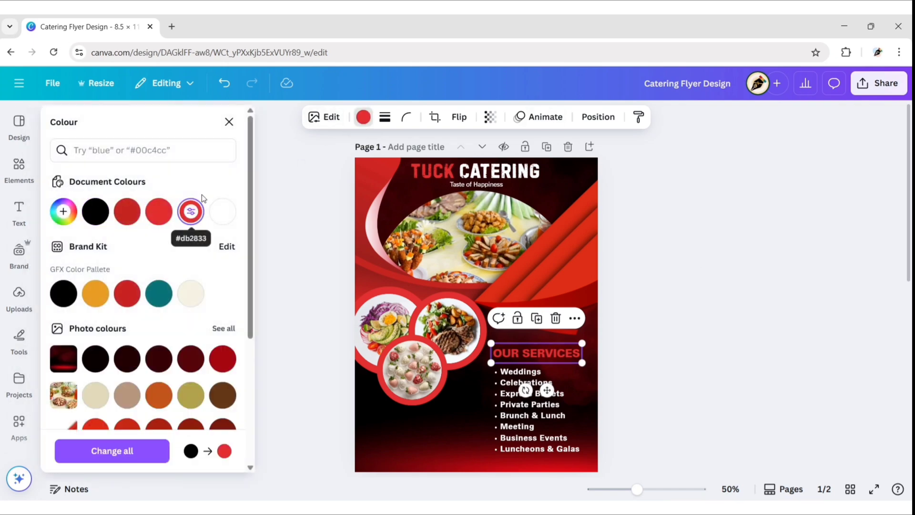
pyautogui.click(261, 275)
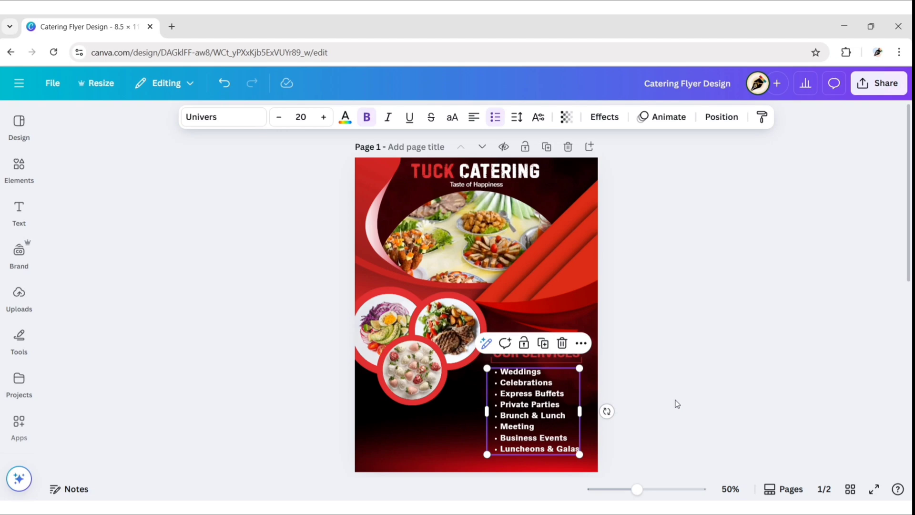
pyautogui.click(692, 393)
pyautogui.write('book now')
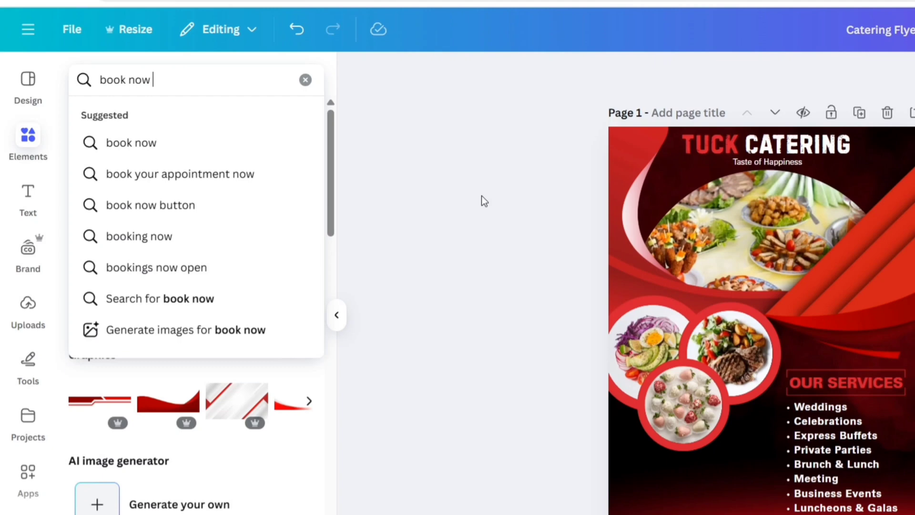
# - Search Elements for 'book now button' graphics
pyautogui.click(151, 204)
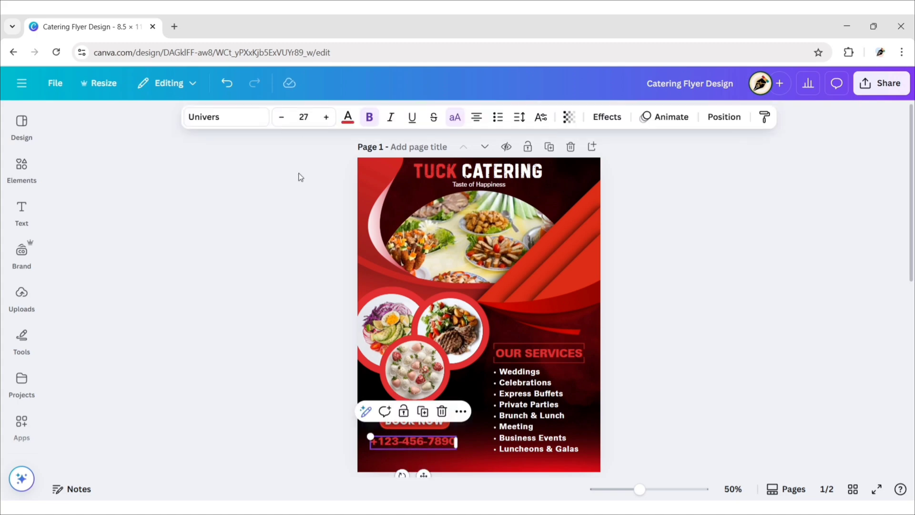
pyautogui.click(225, 117)
pyautogui.write('3')
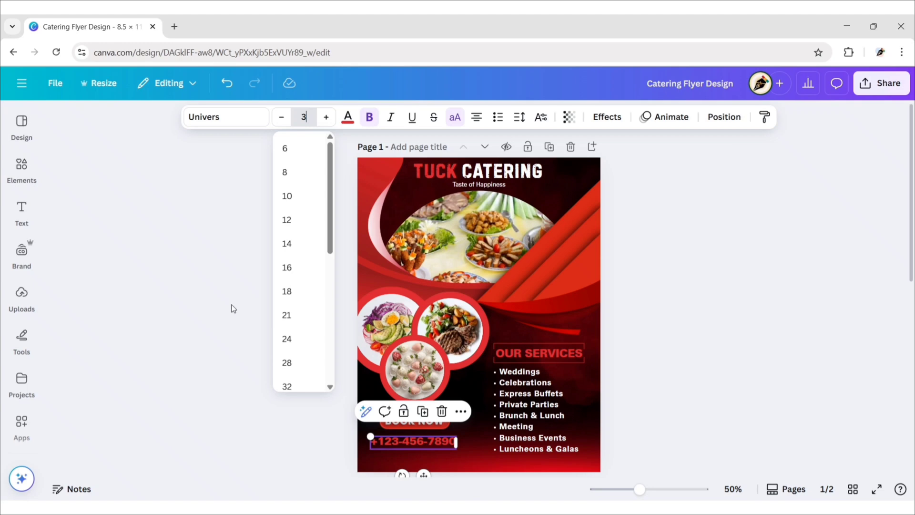
pyautogui.click(348, 117)
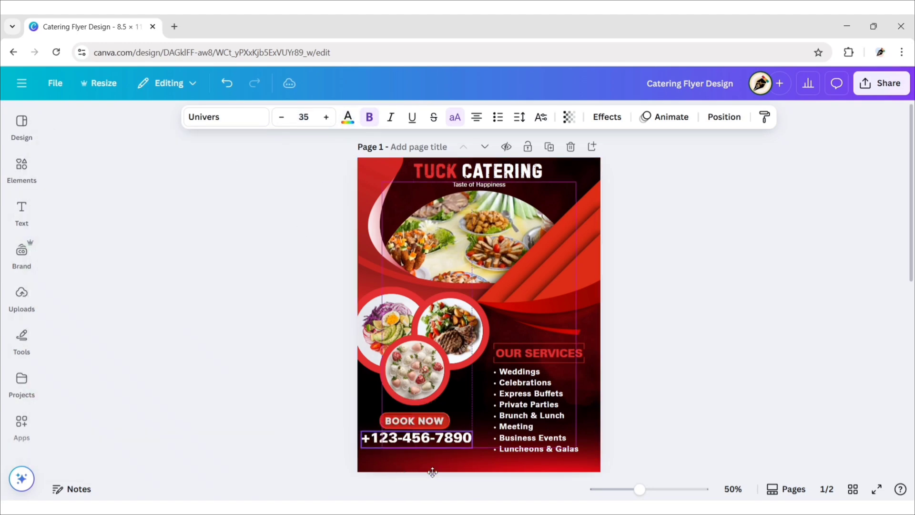
pyautogui.click(416, 437)
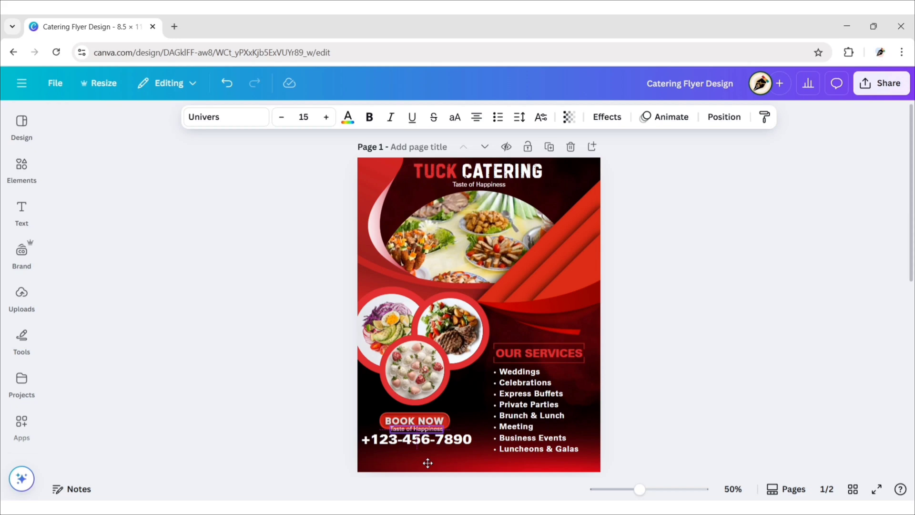
pyautogui.click(414, 421)
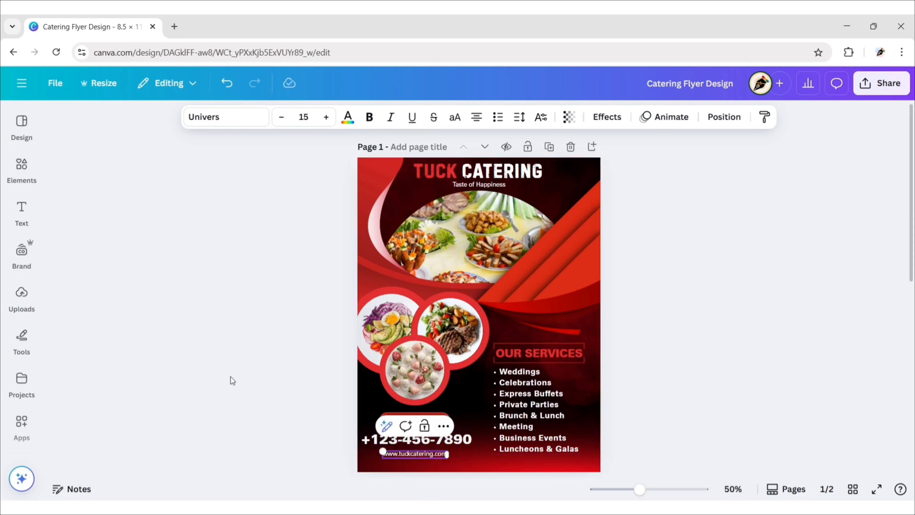